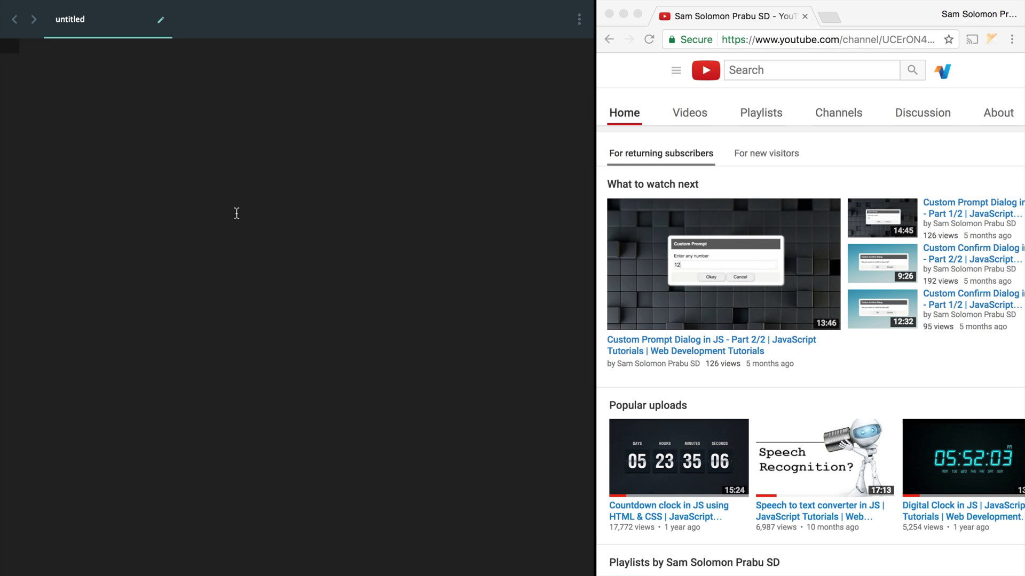
Step: Save the new file as 'Typing Text Animation.html' in a new folder under Desktop > CSS Tutorials
type("Typing Text Animation")
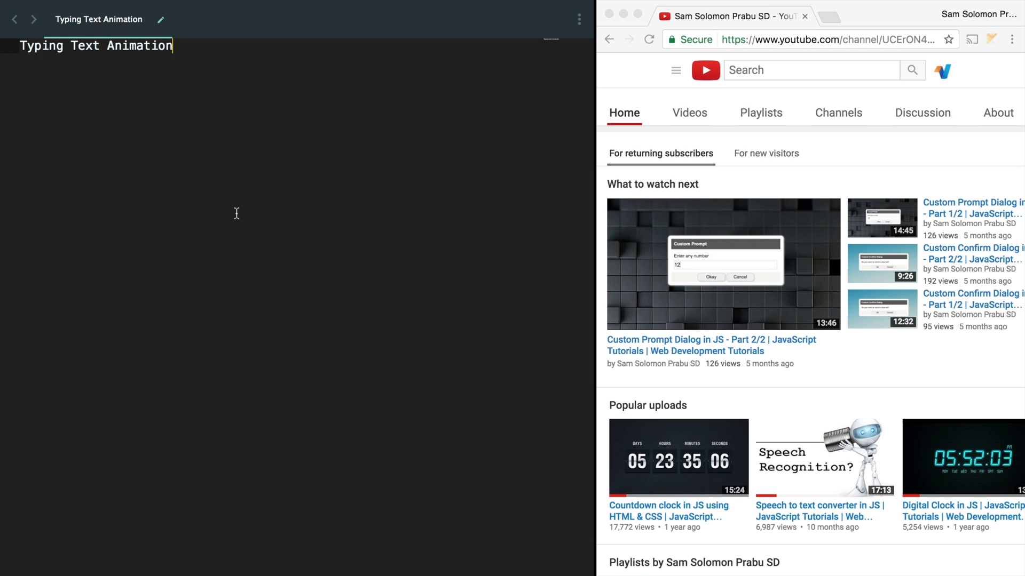
key("cmd+s")
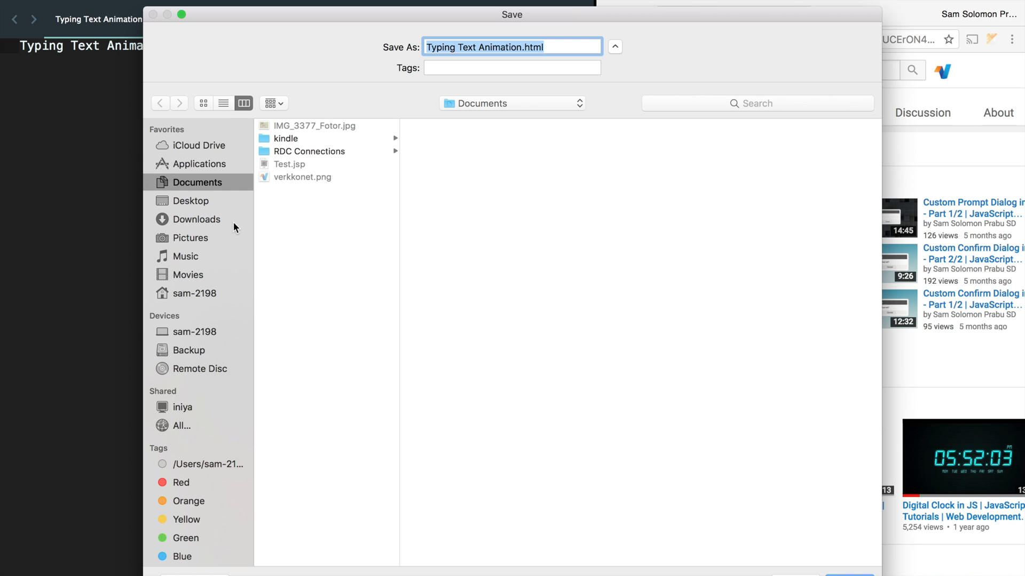
left_click(191, 201)
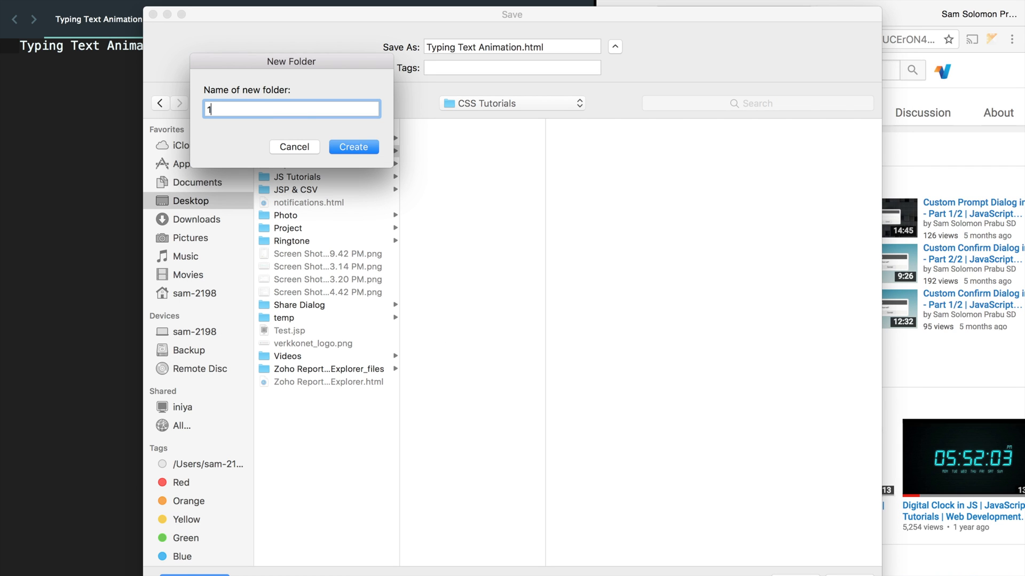
left_click(353, 146)
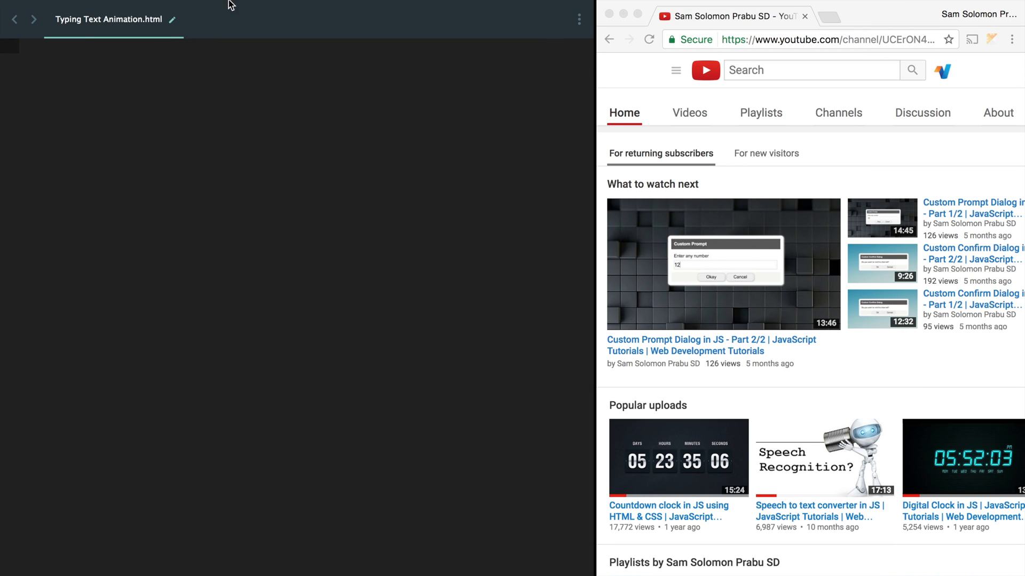
Step: Write an HTML skeleton titled 'Typing Text Animation' linking styles.css, and name a new styles.css file
left_click(346, 8)
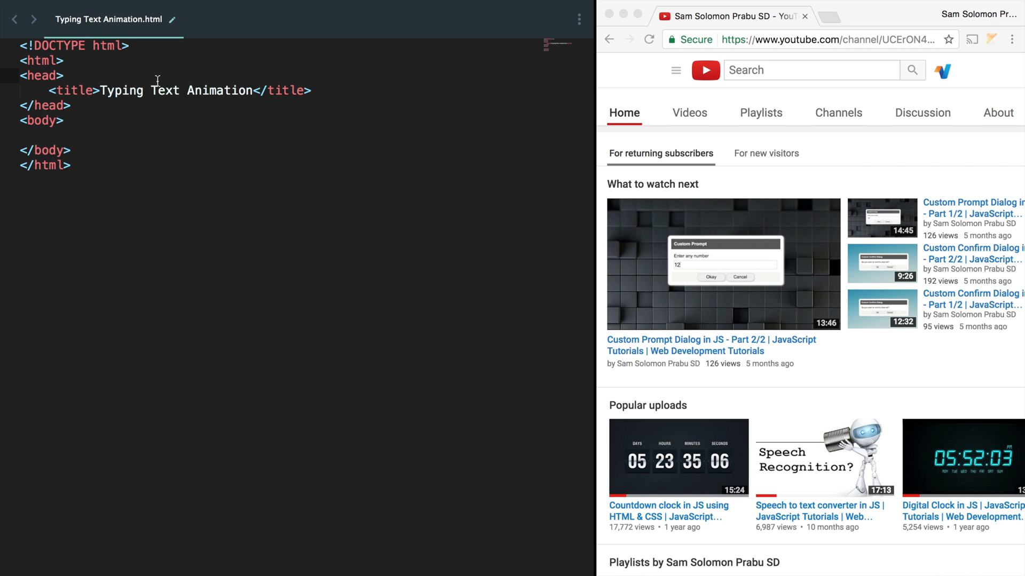
type("li")
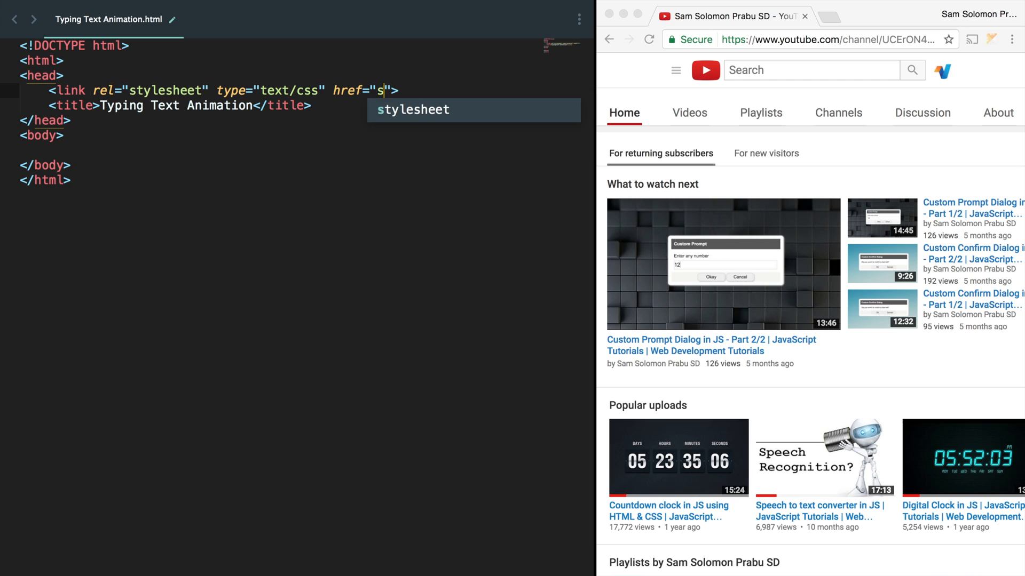
type("tyles.css")
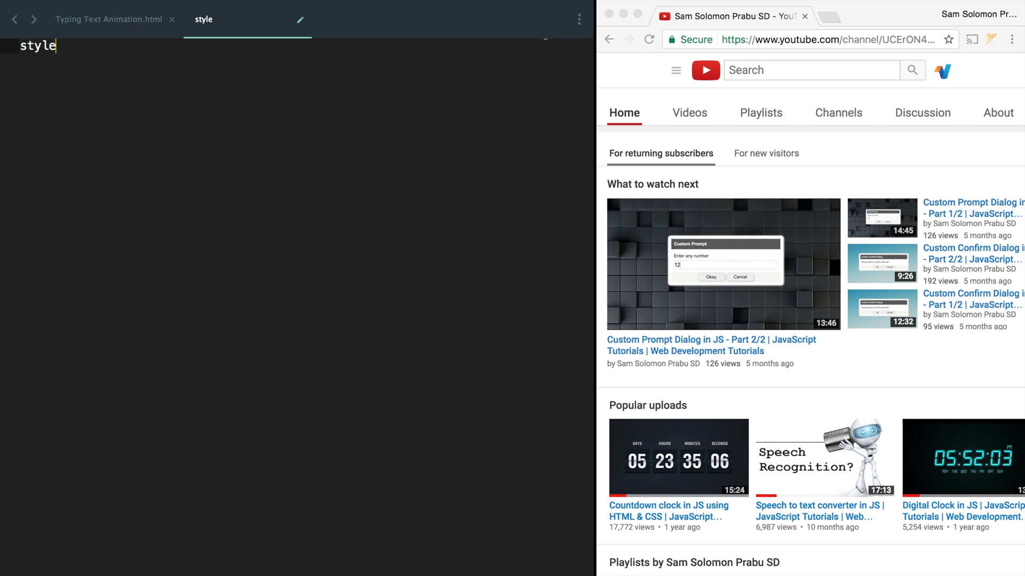
key("cmd+s")
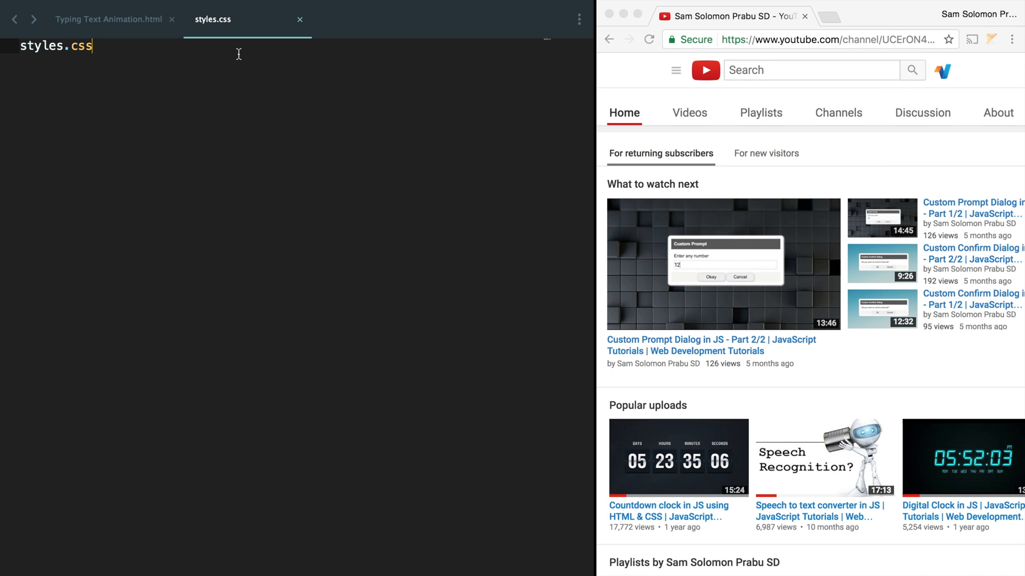
Step: Type <h1>Welcome to CSS Learning</h1> inside the HTML body
left_click(108, 19)
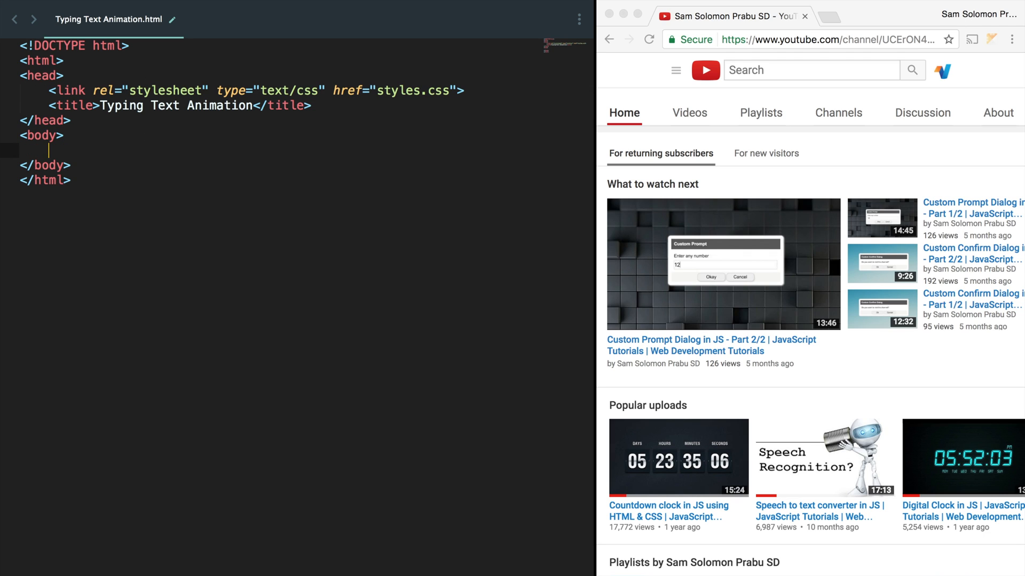
type("<h1>")
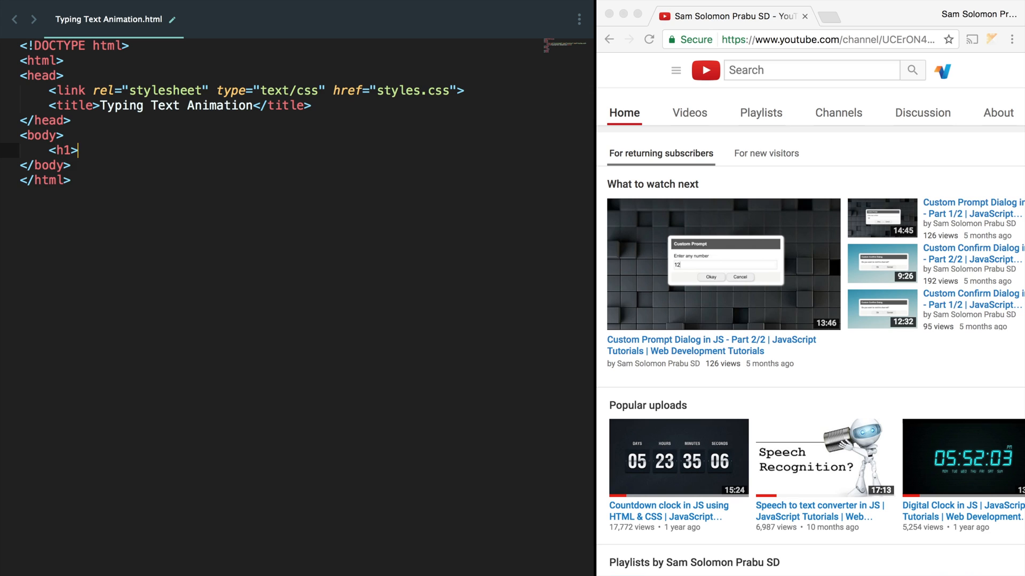
type("Welcome to CSS Learning</h1>")
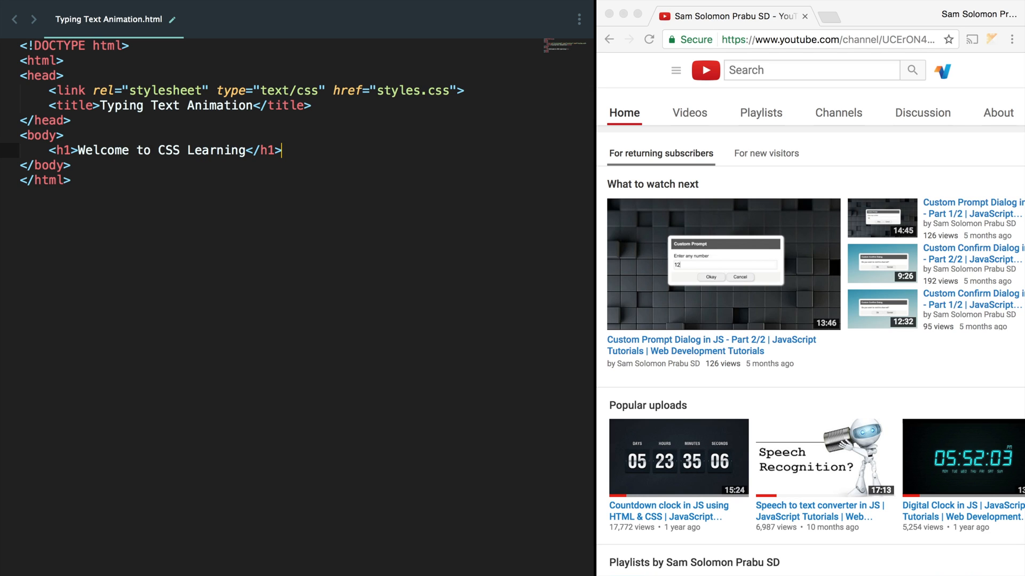
mouse_move(247, 150)
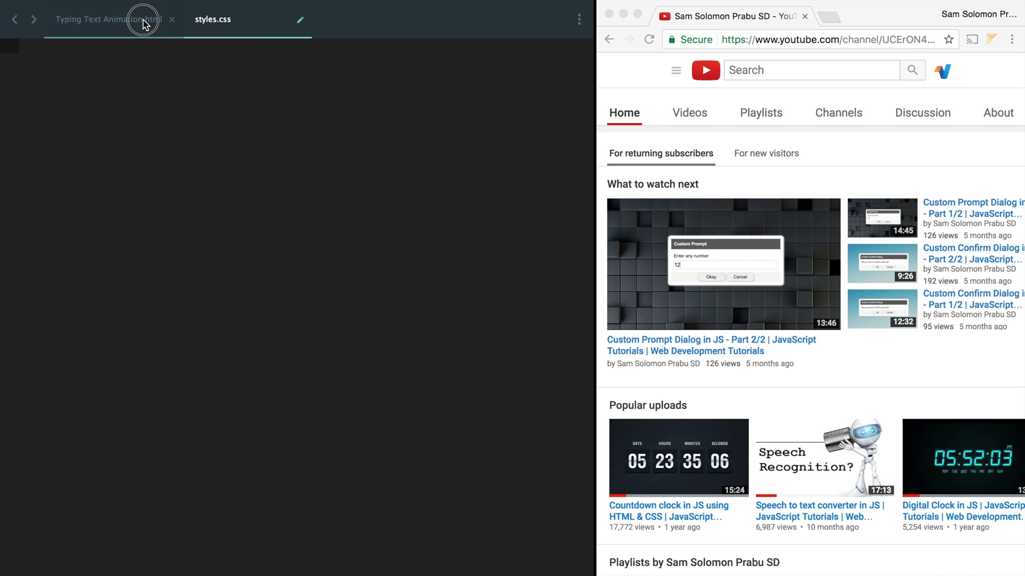
Step: Open Typing Text Animation.html in a new Chrome tab
left_click(212, 20)
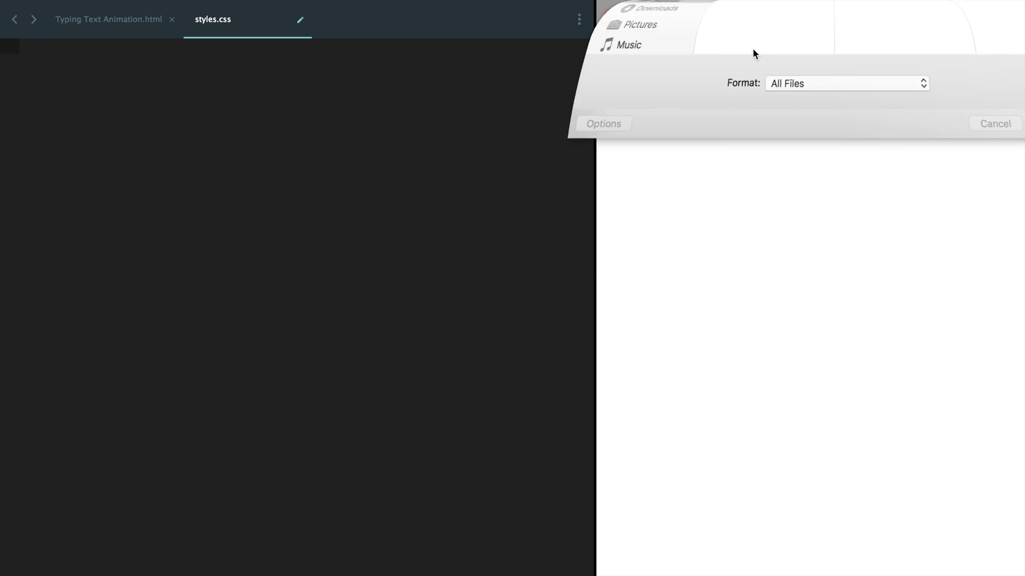
left_click(995, 123)
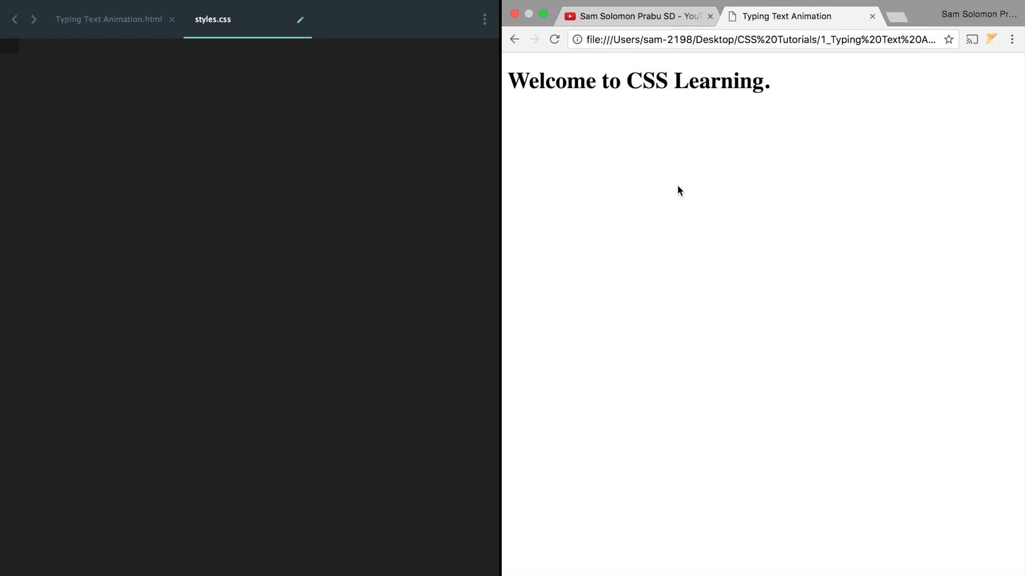
mouse_move(191, 5)
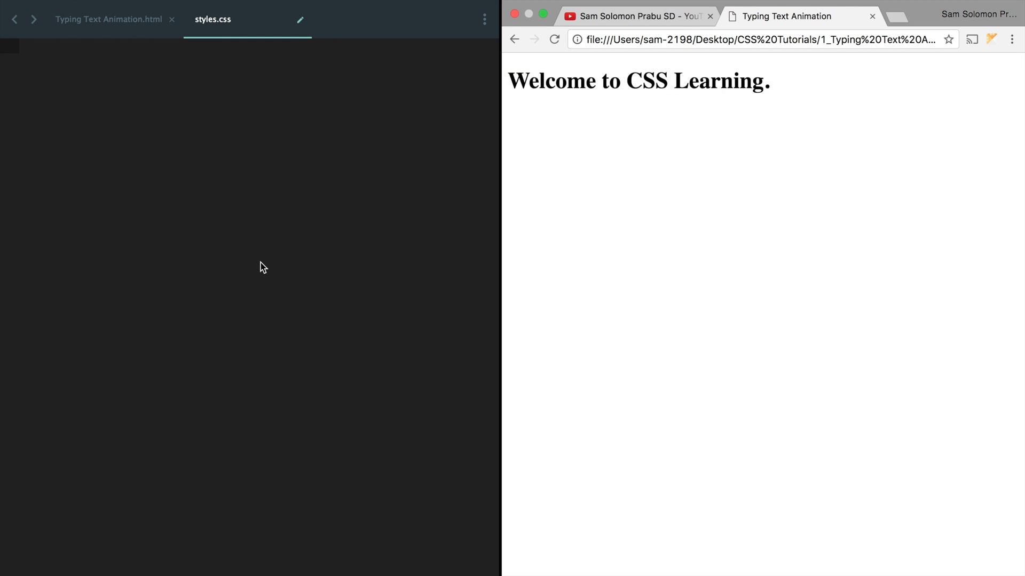
Step: Give html and body a 100% height rule in styles.css
type("html, bo")
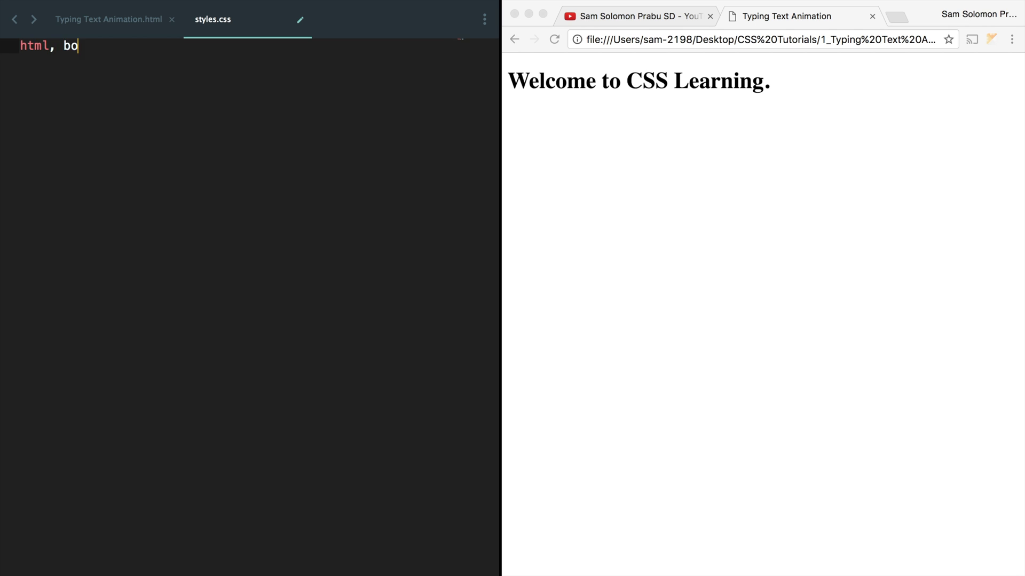
type("dy,")
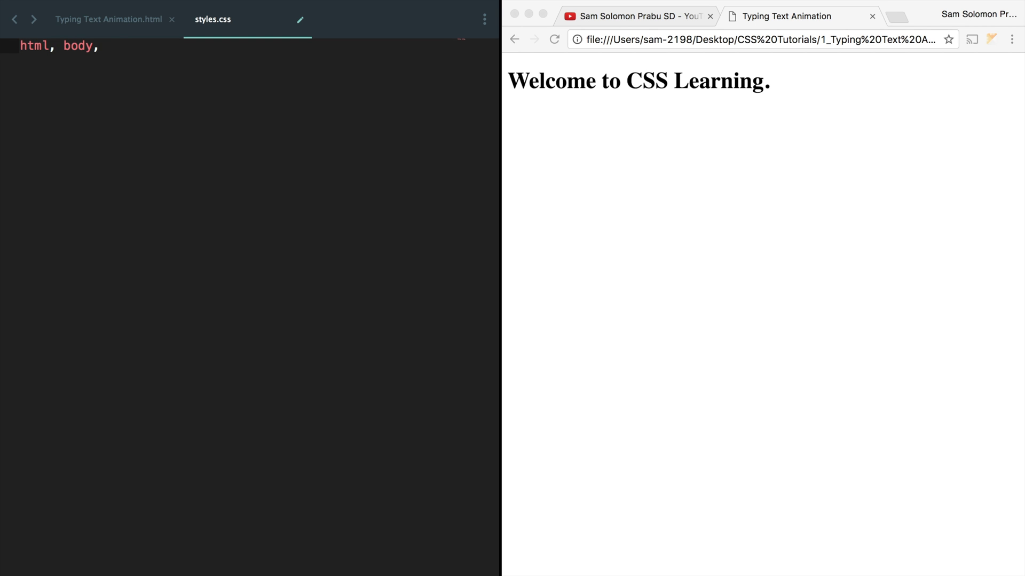
type("{")
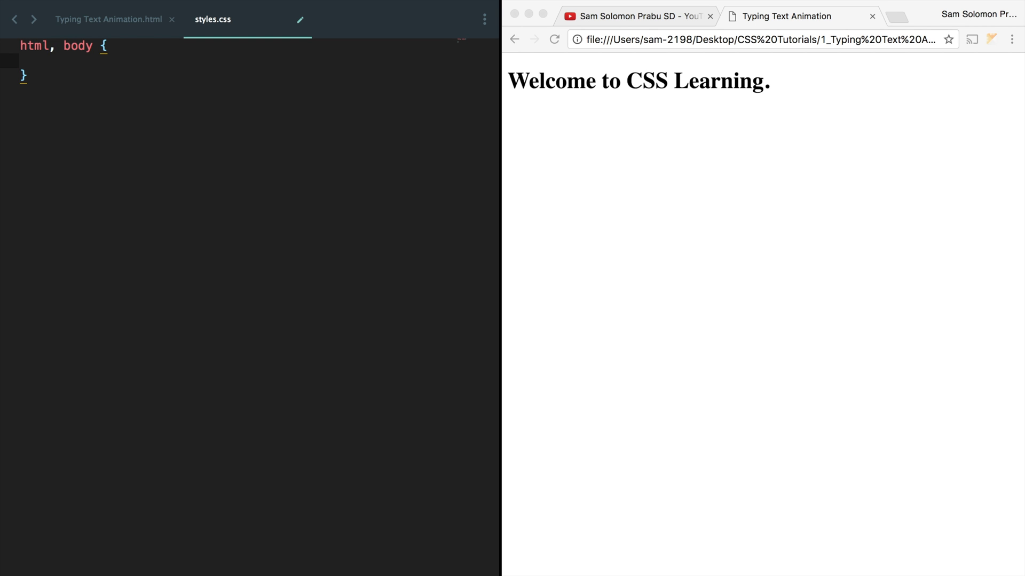
type("height: 100")
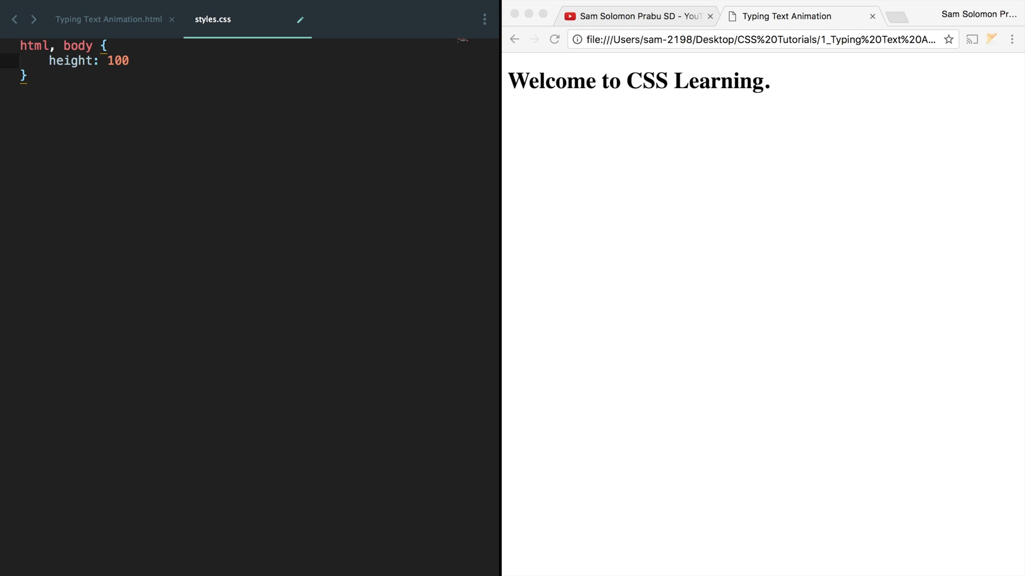
type("%;")
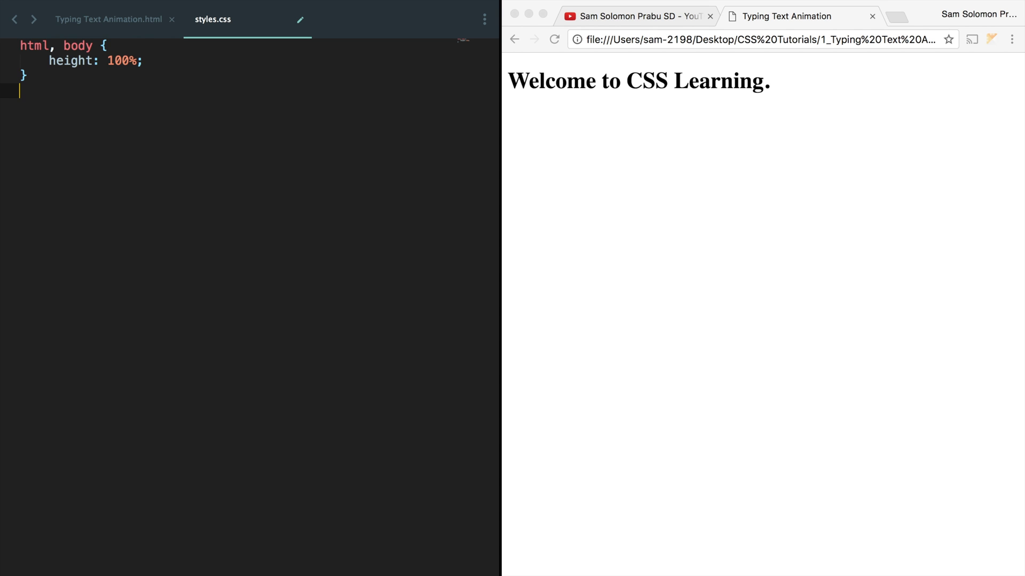
Step: Centre the body with display flex, align-items center and justify-content center, and widen the editor
type("body {")
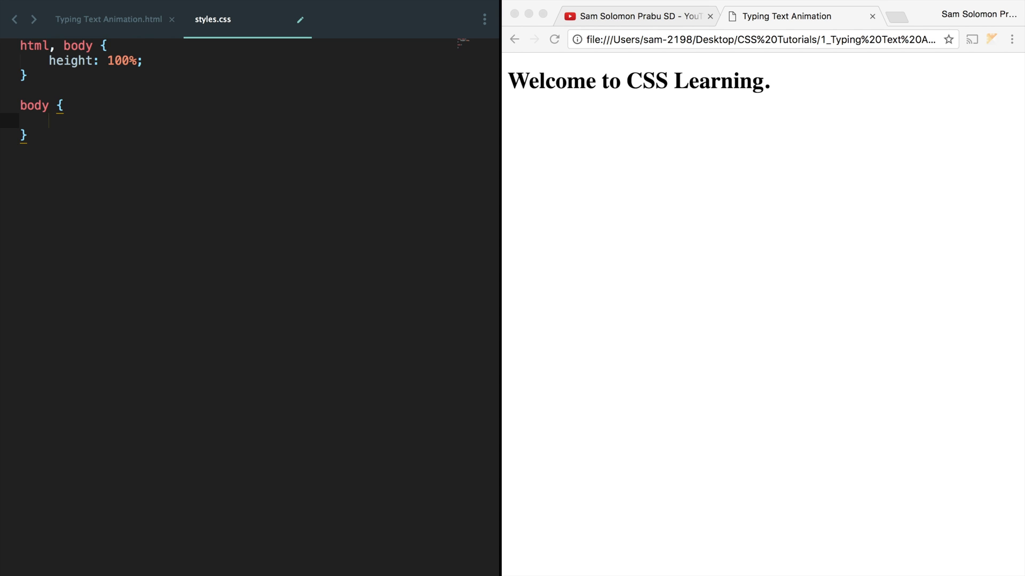
type("display: flex;")
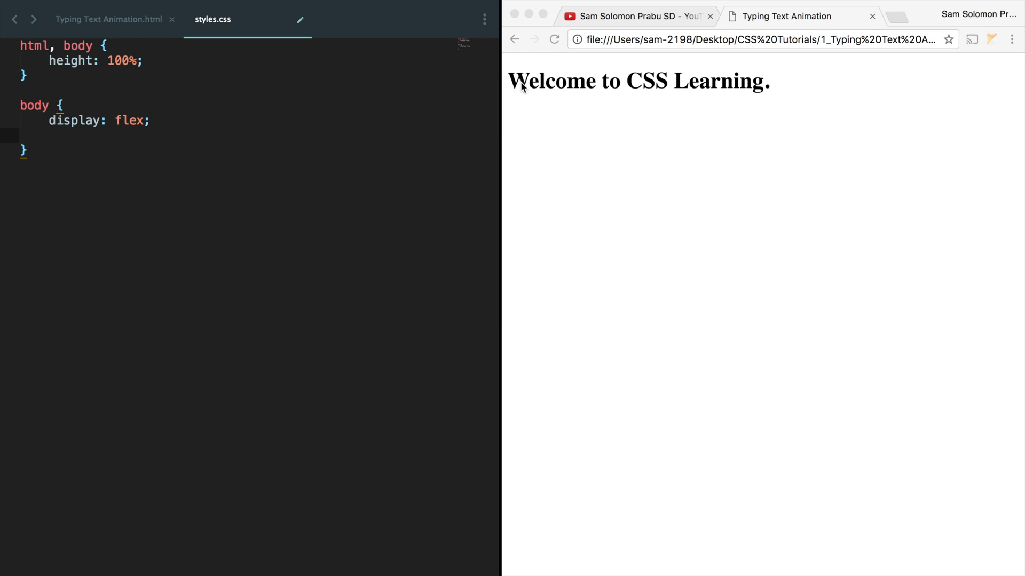
left_click(49, 135)
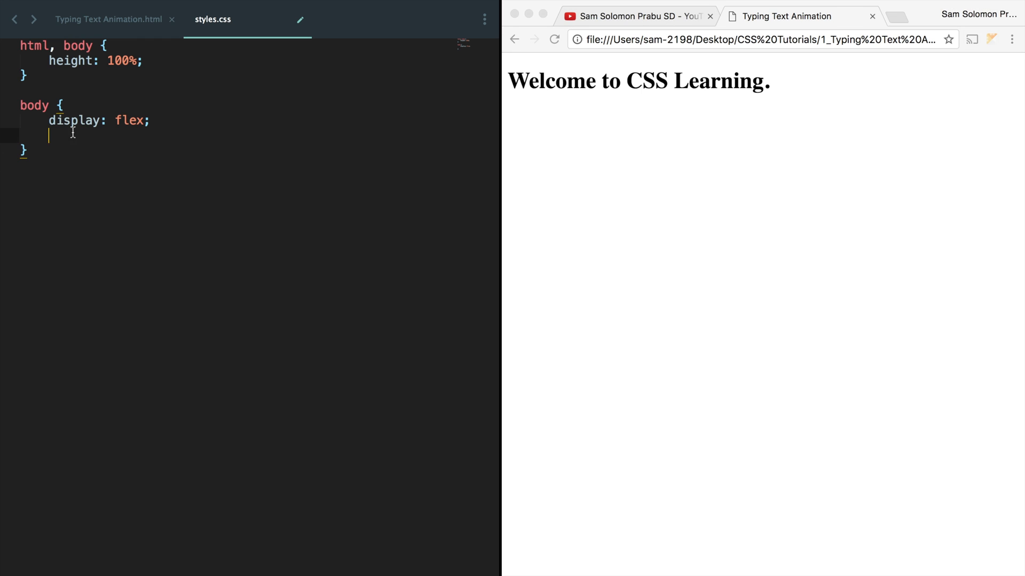
type("align-items:")
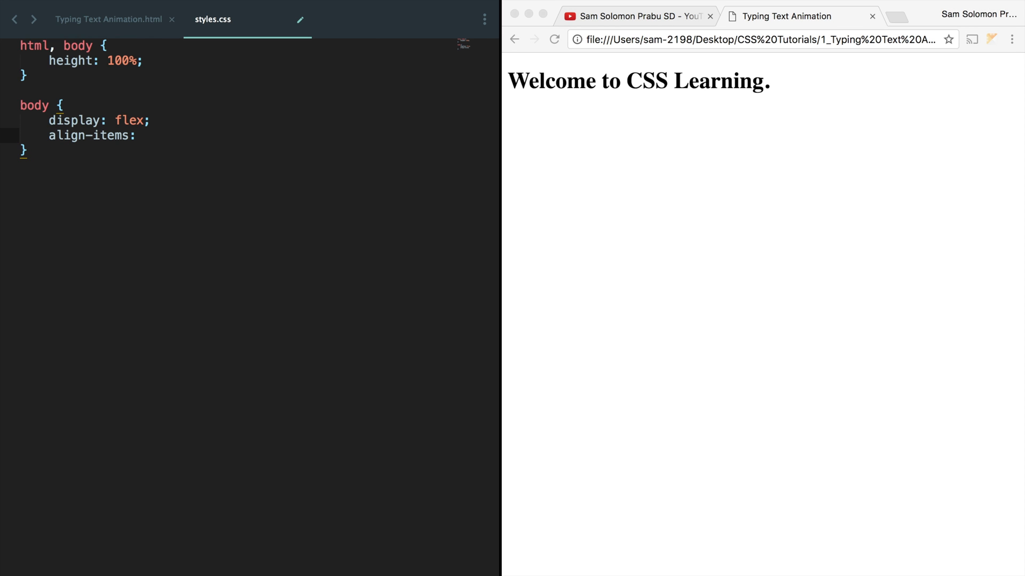
type("center;")
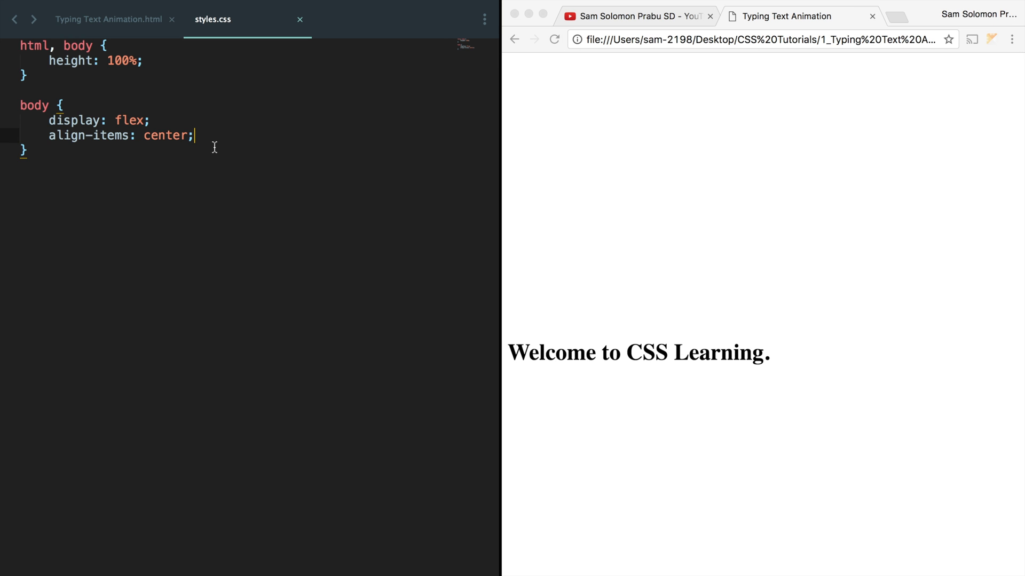
type("v")
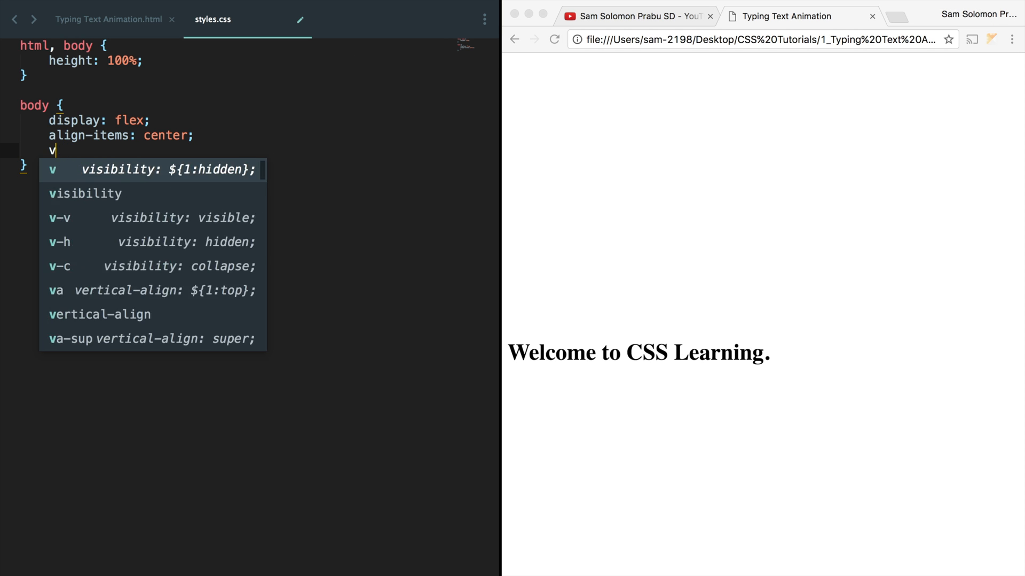
type("justify-content: center;")
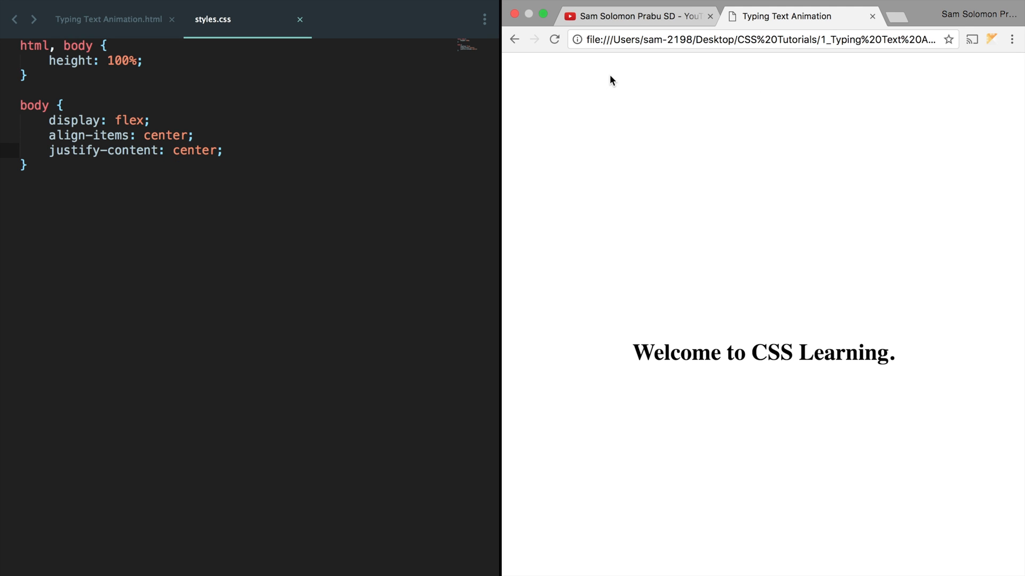
mouse_move(574, 323)
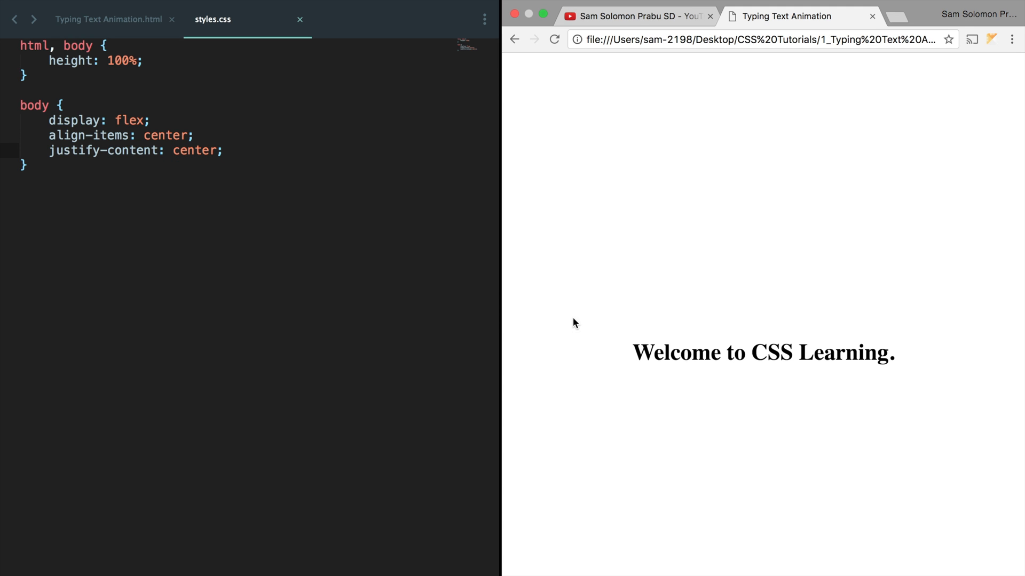
mouse_move(500, 318)
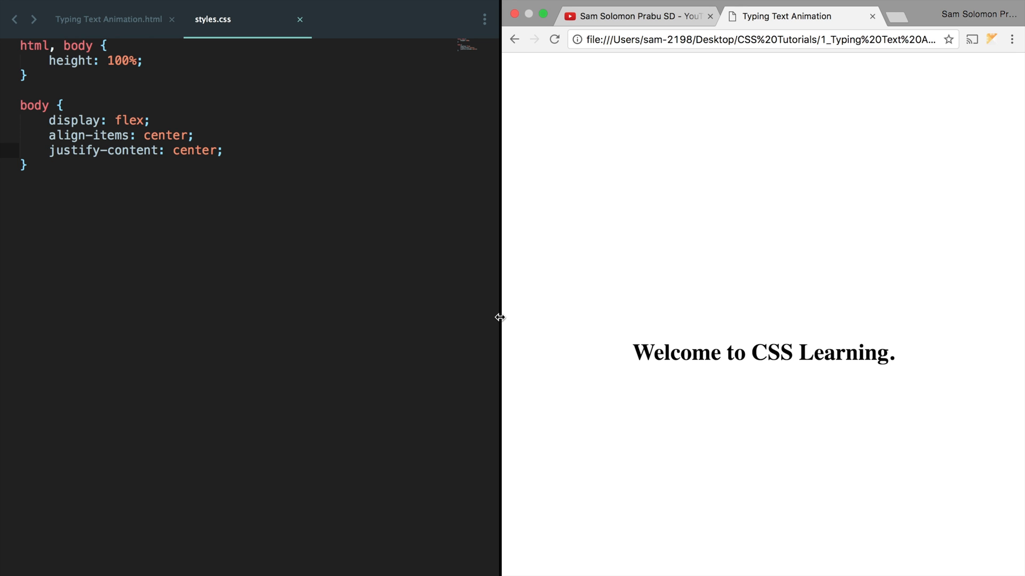
left_click_drag(500, 317, 562, 318)
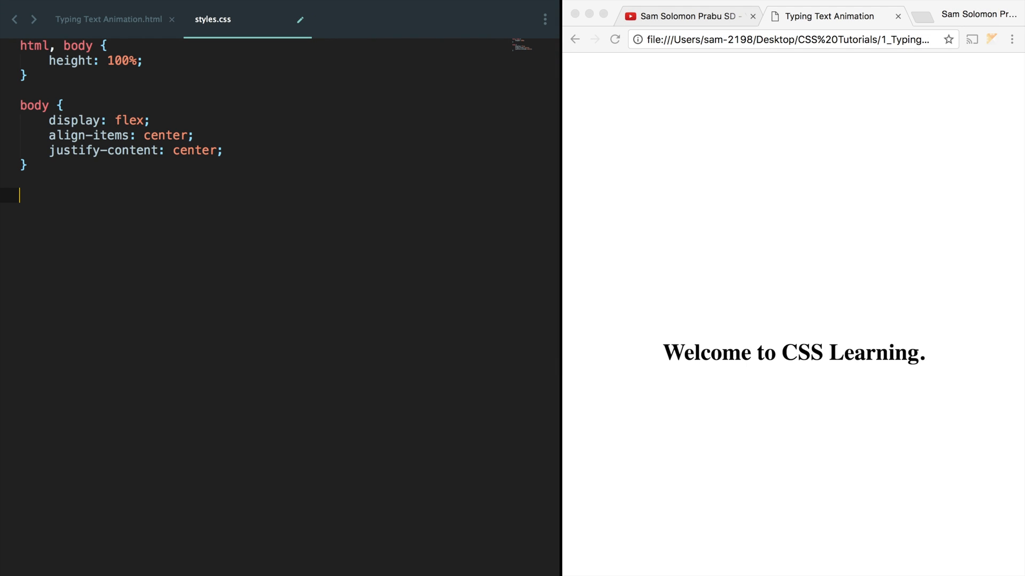
type("h1 {")
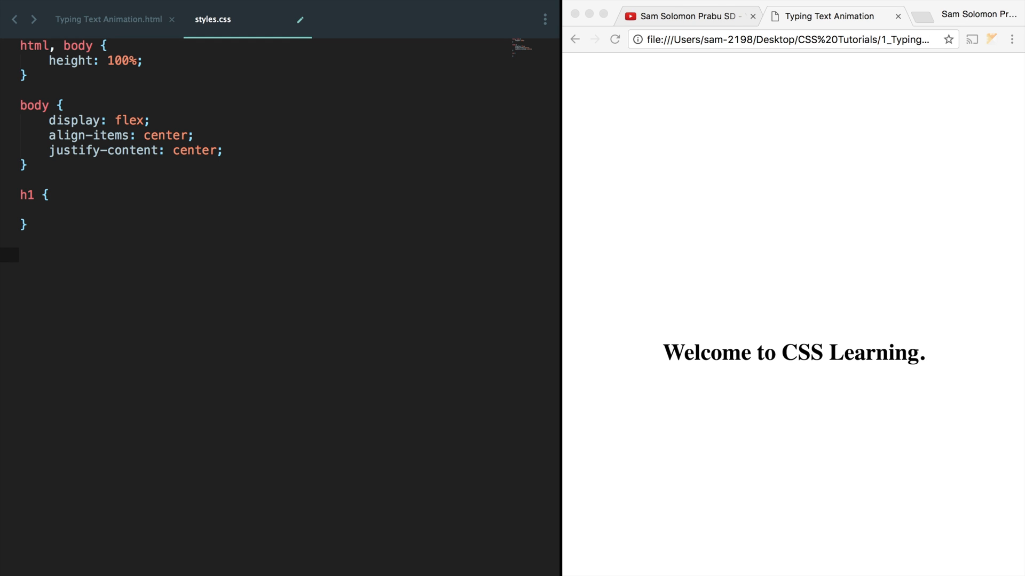
type("@k")
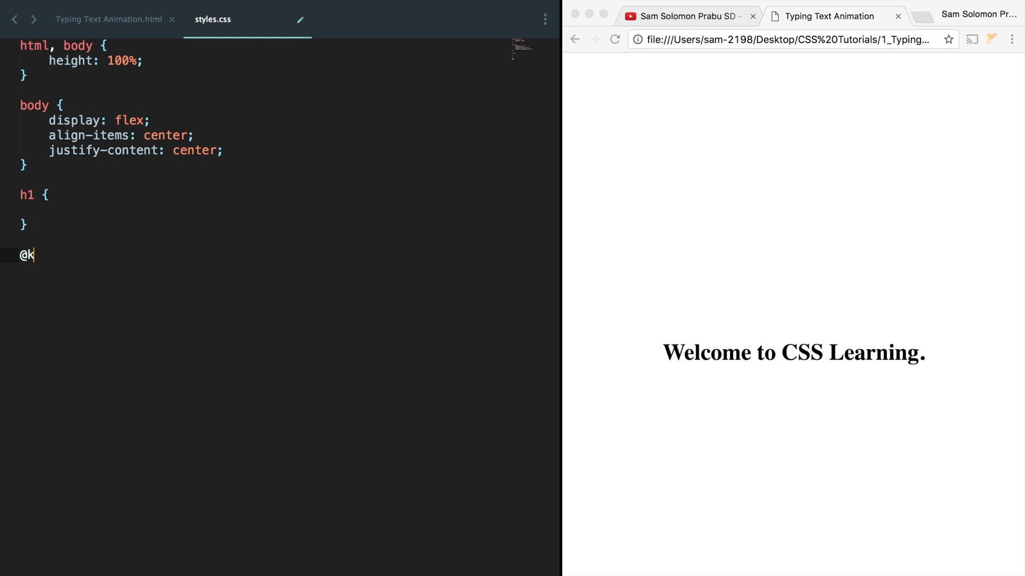
type("eyfrema")
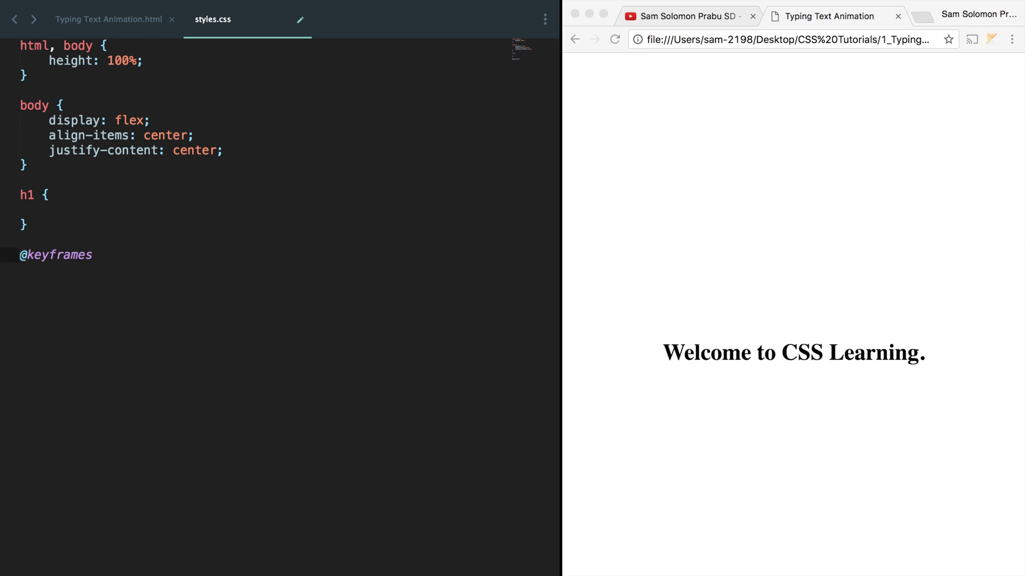
type("typing")
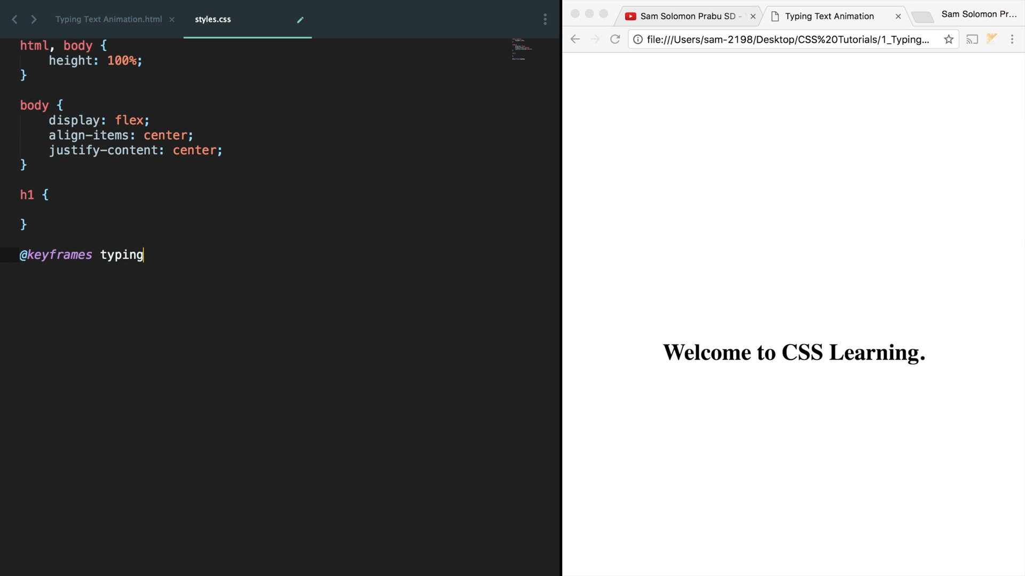
type("-text {")
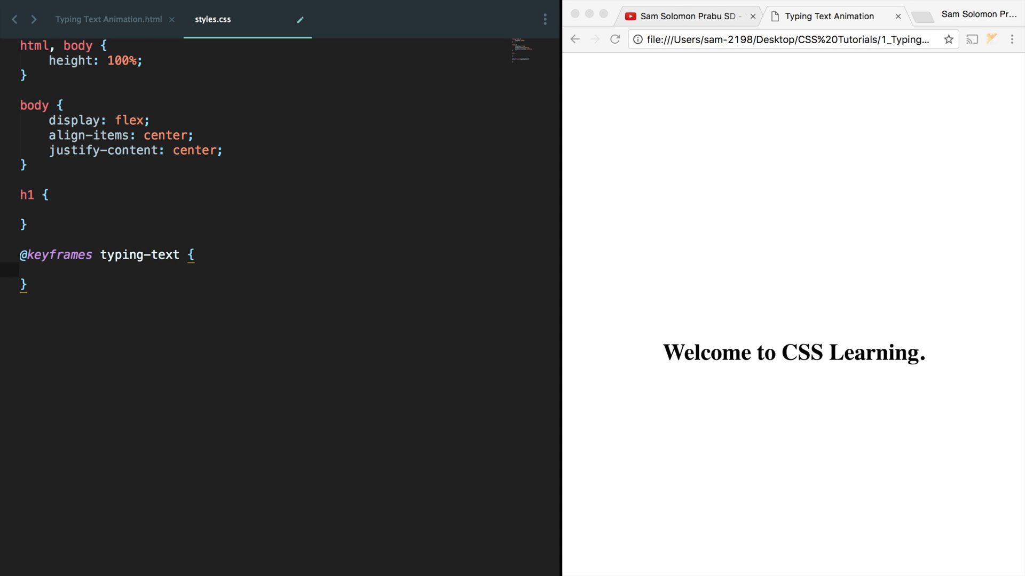
type("from{}")
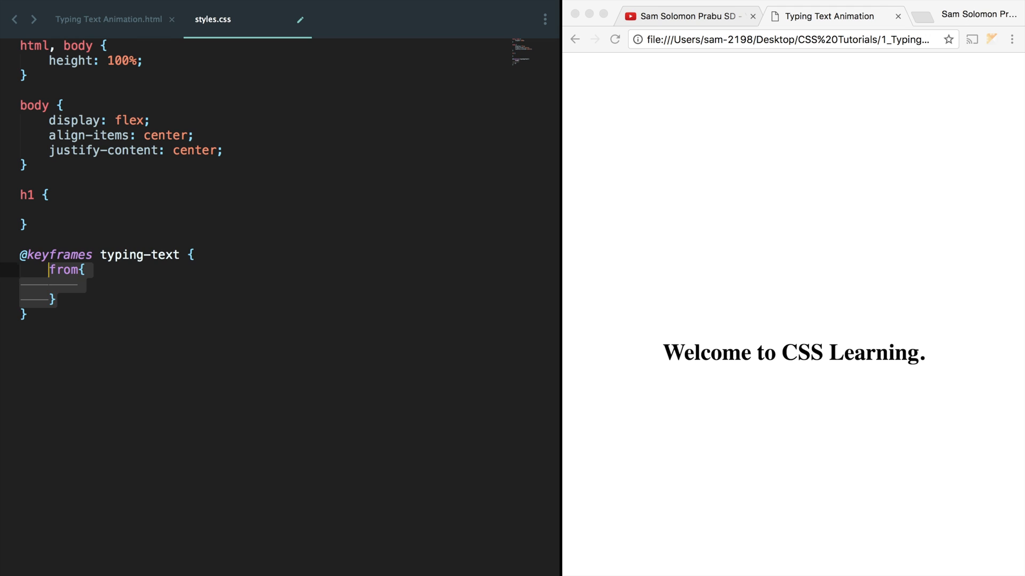
type("0%")
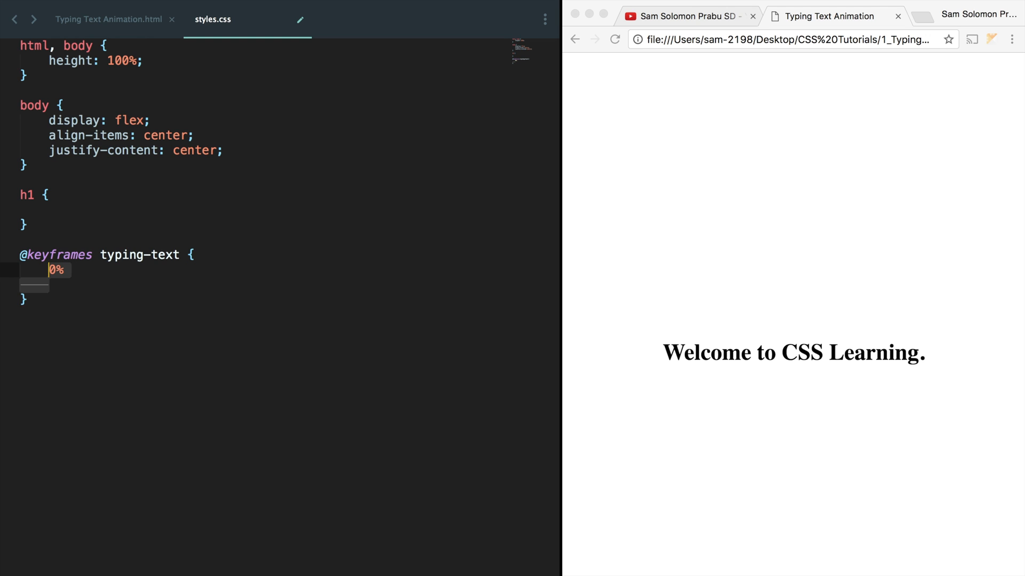
key("Backspace")
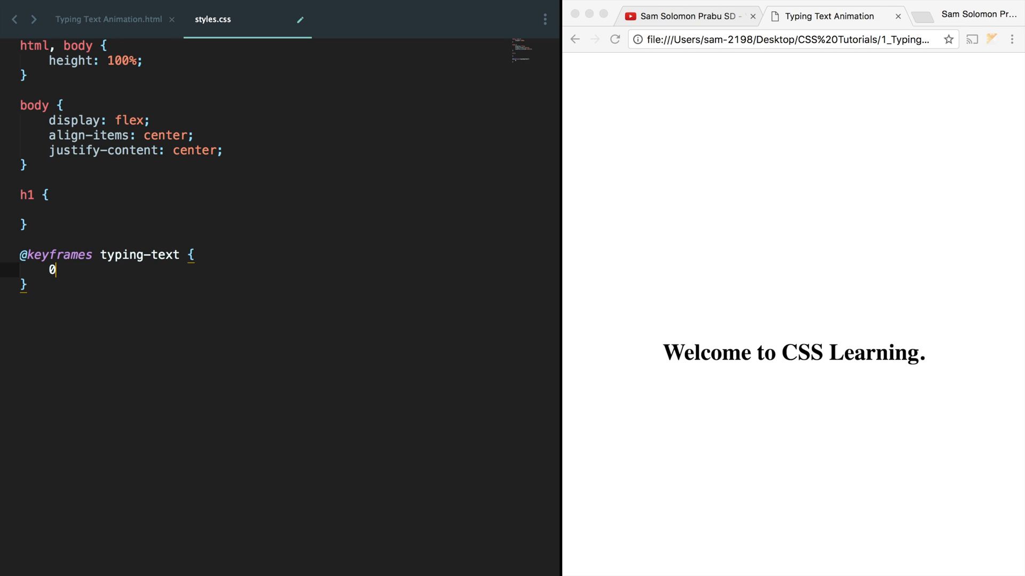
type("%")
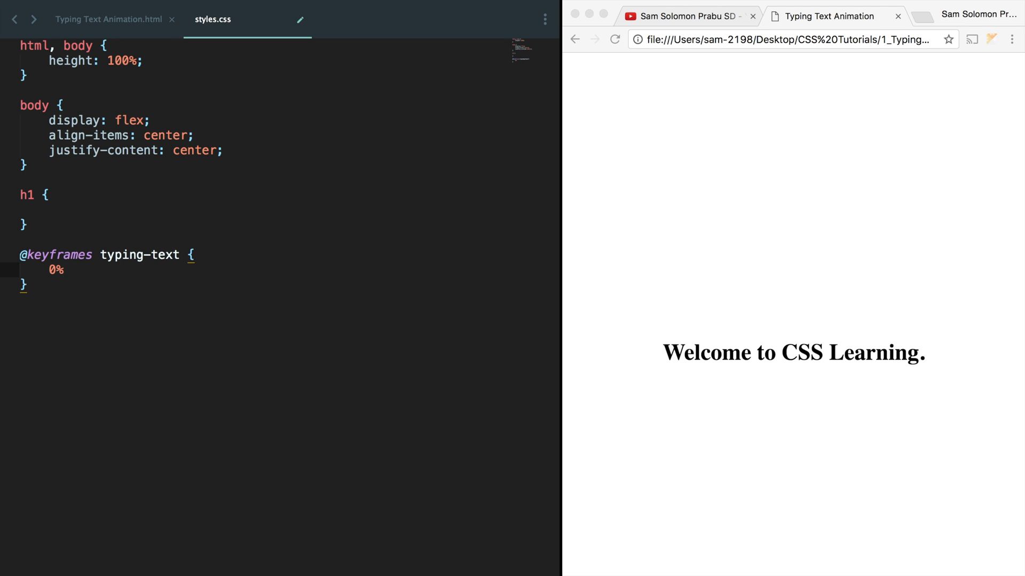
type("{")
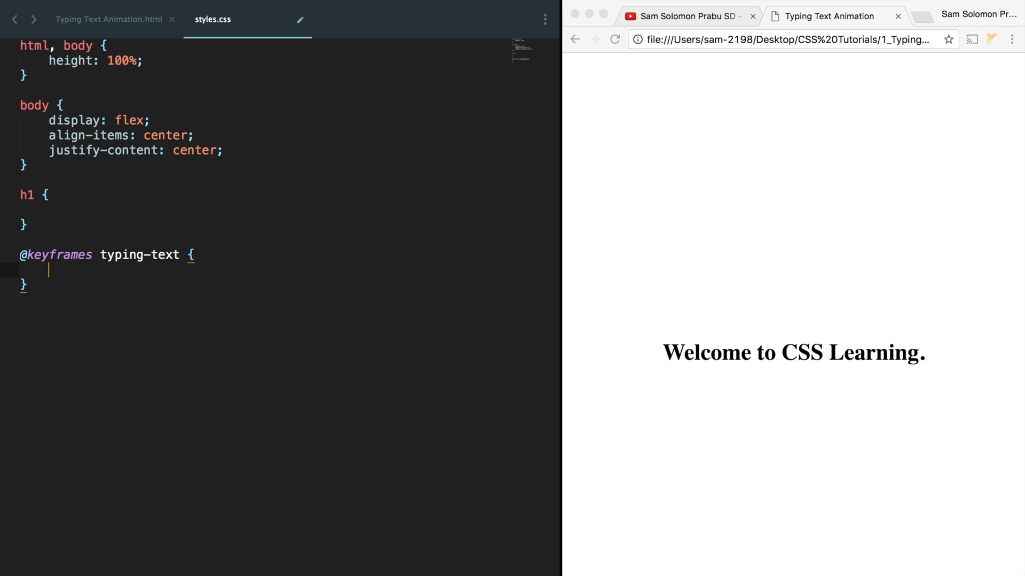
Step: Fill the keyframes with from width 0 to width 400px and save
type("from {")
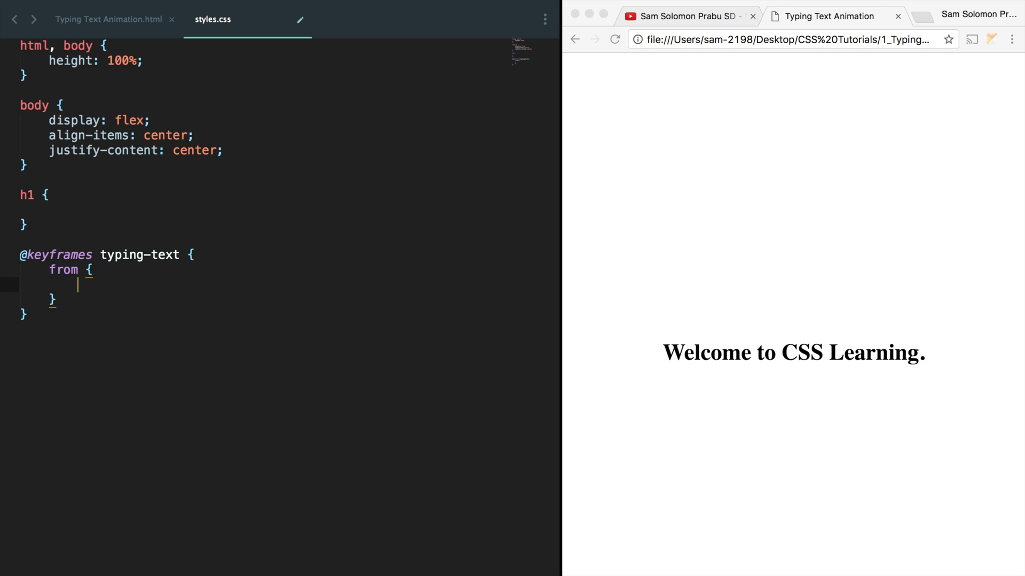
type("to {")
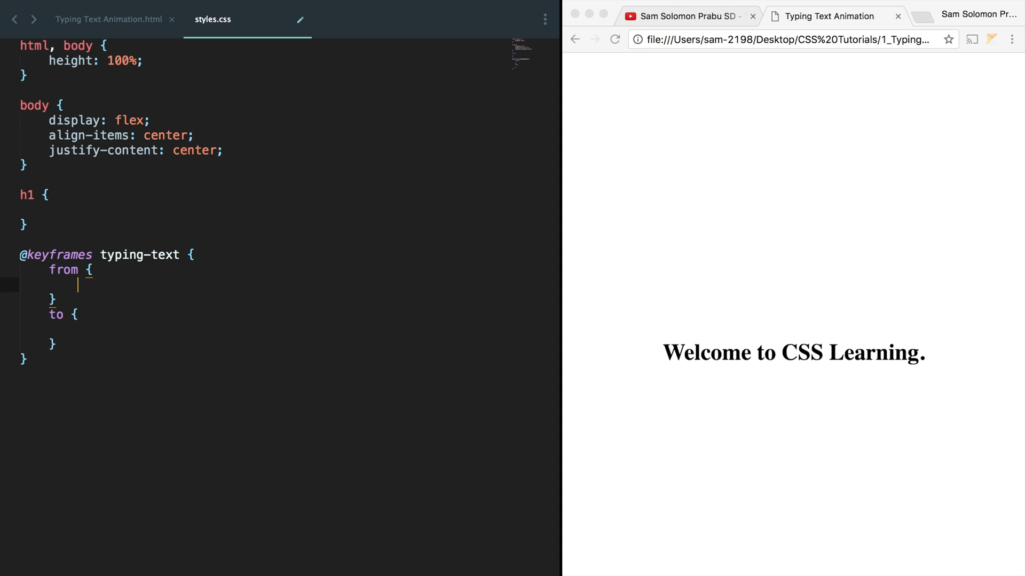
type("width:")
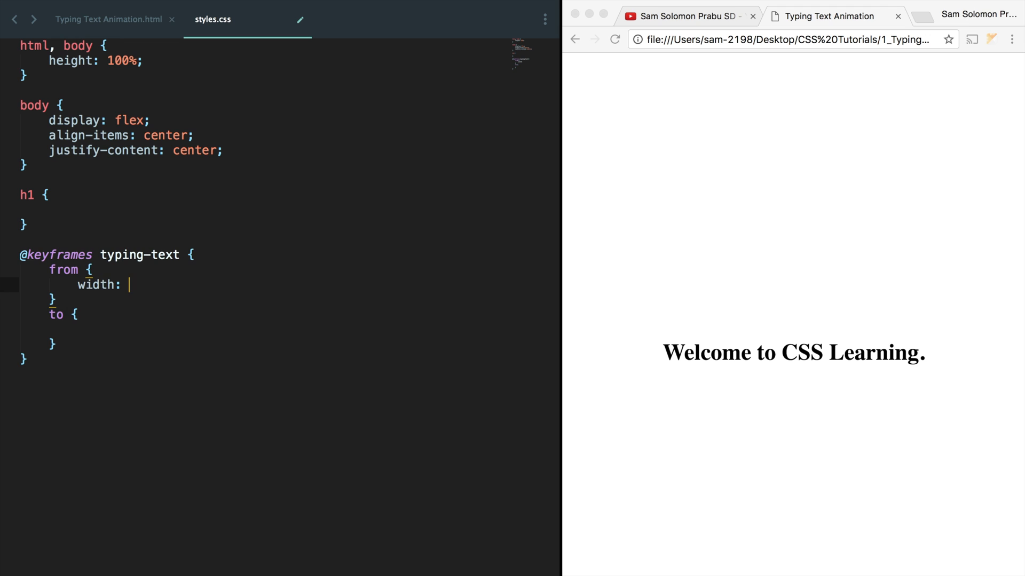
type("0;")
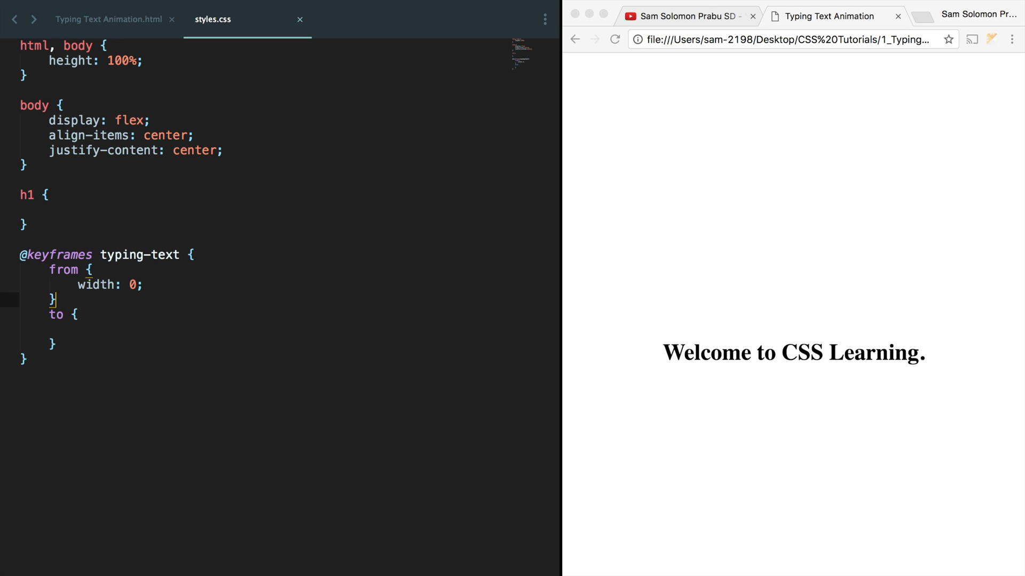
type("width:")
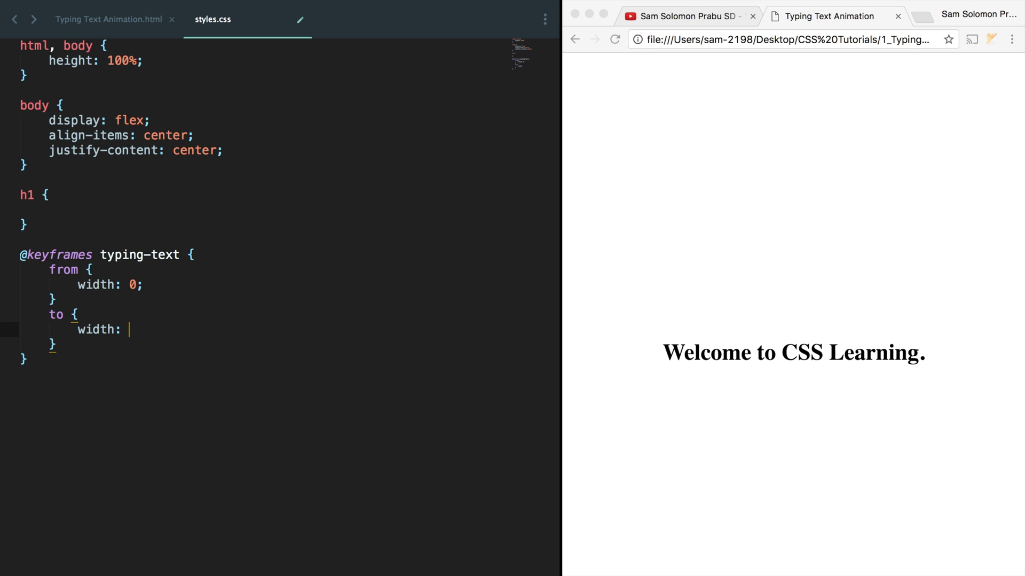
type("400px;")
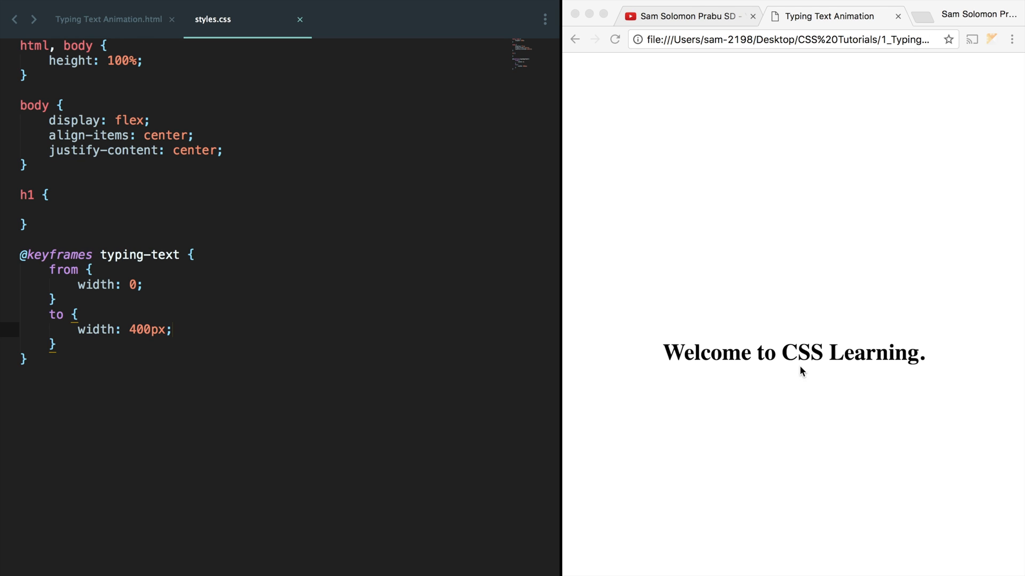
key("cmd+s")
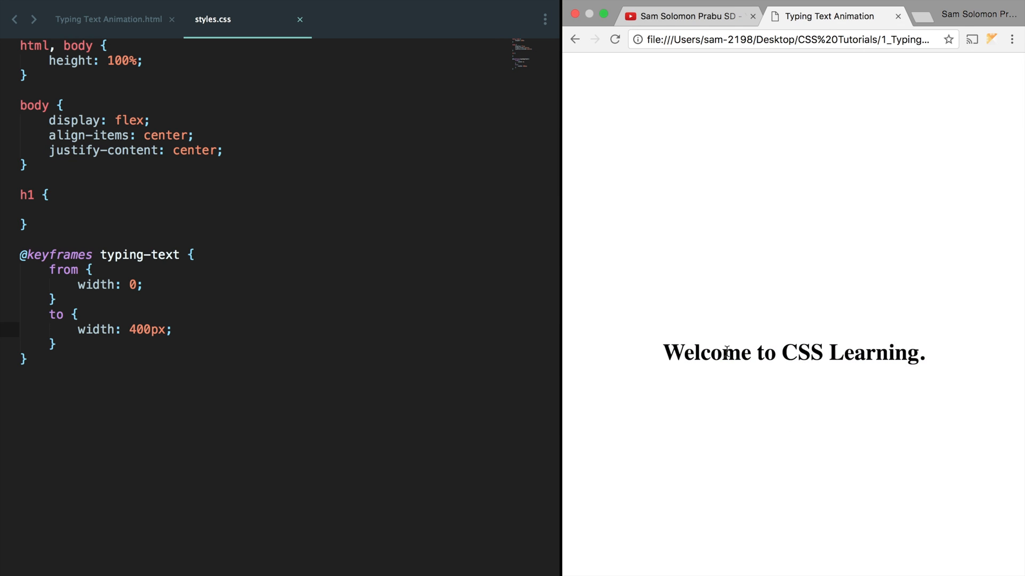
Step: Inspect the Chrome heading to read its 368px width, then start an h1 animation property
double_click(705, 353)
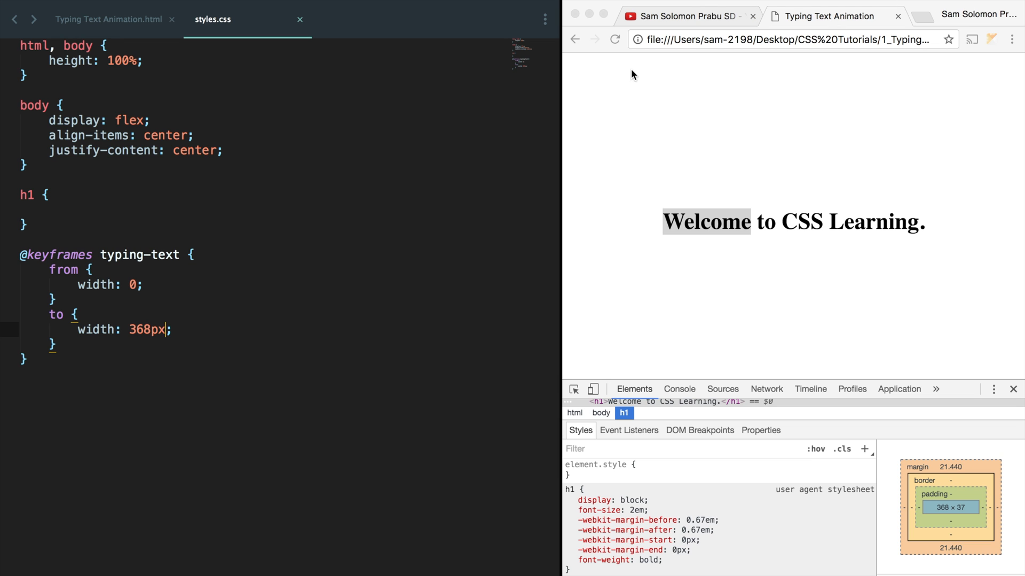
type("animation:")
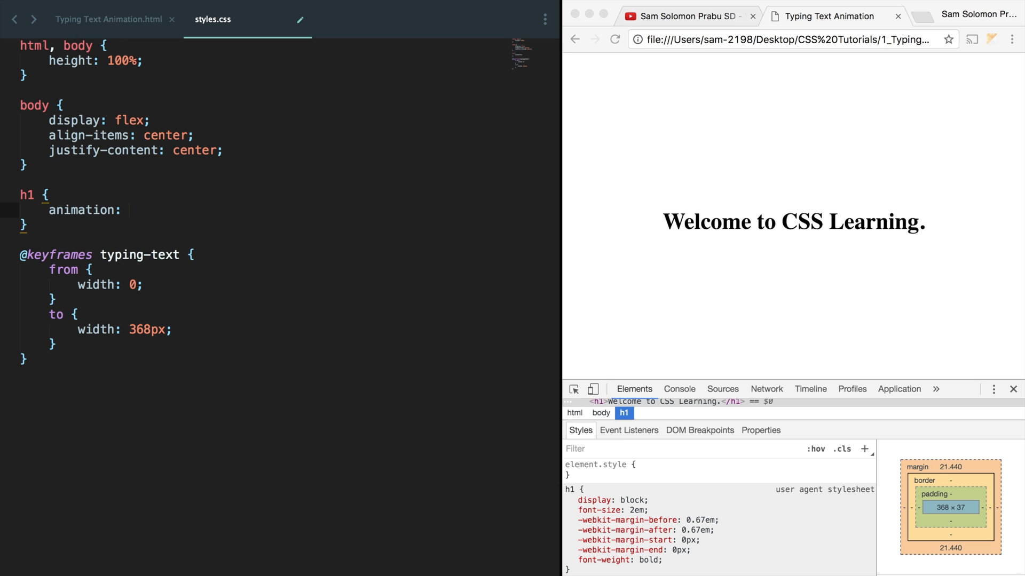
Step: Set the h1 rule's animation to typing-text 2s
type("ty")
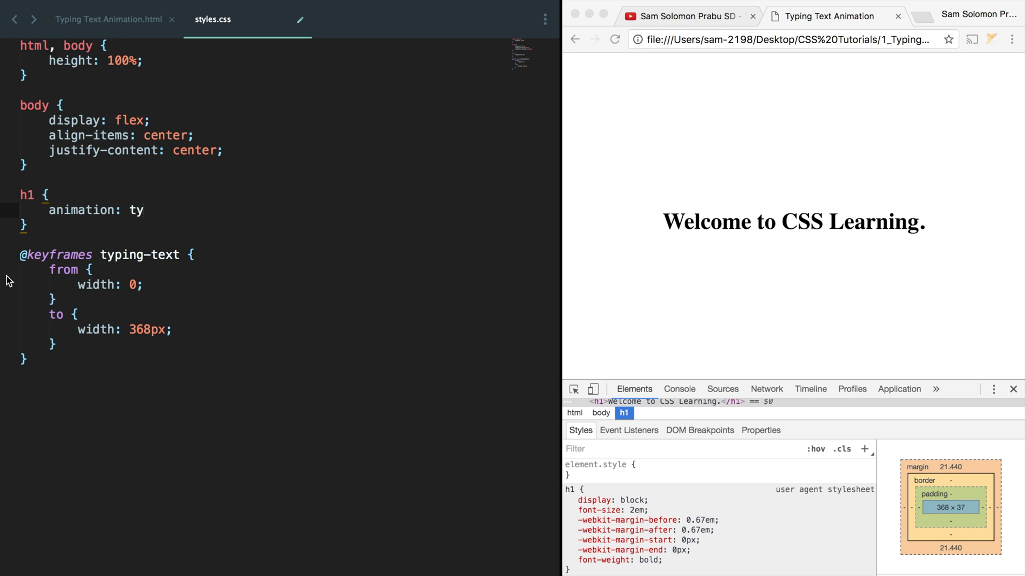
double_click(137, 254)
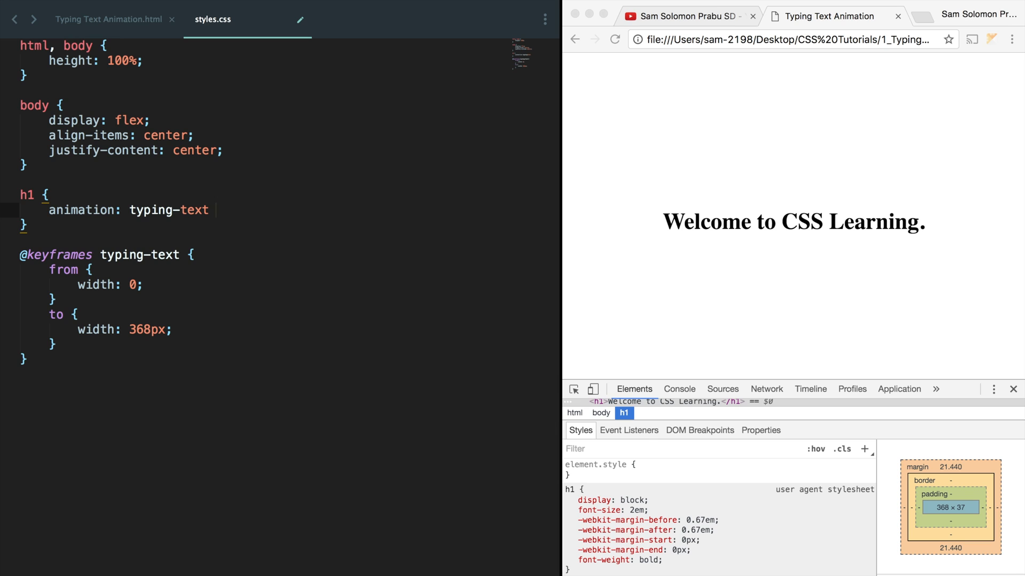
type("2s;")
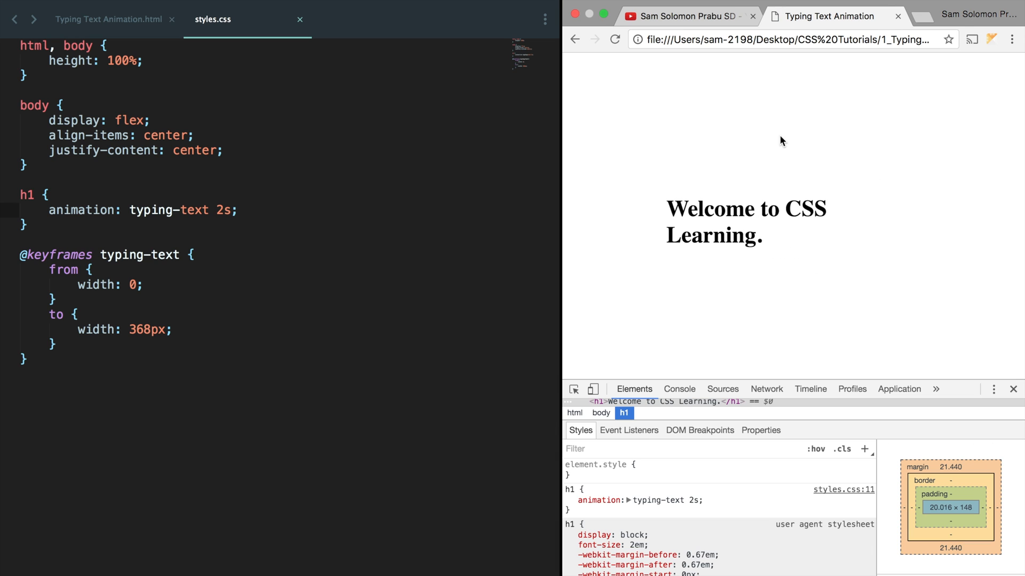
left_click(239, 209)
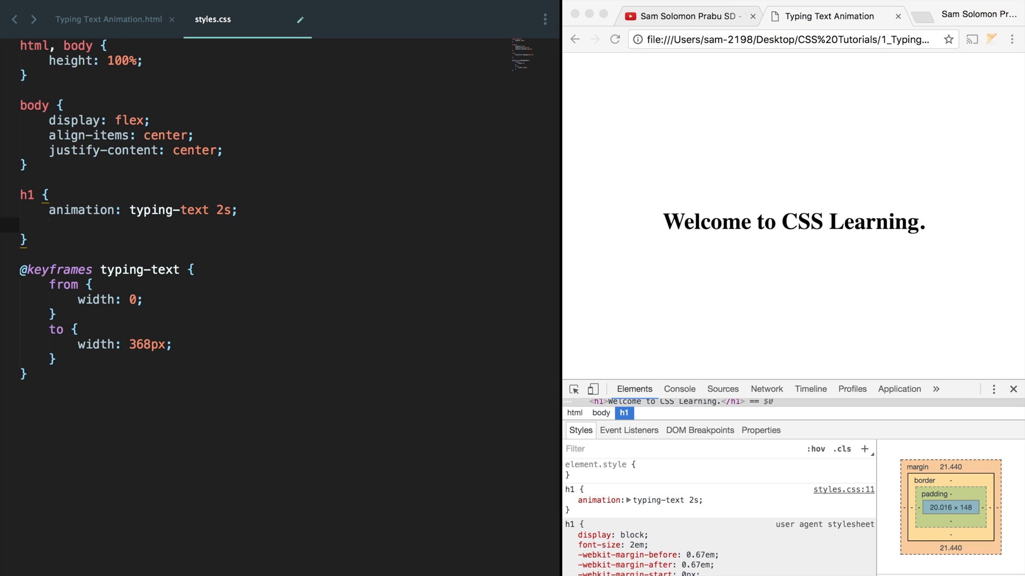
Step: Add overflow: hidden and white-space: nowrap to the h1 rule, reloading Chrome to preview
type("over")
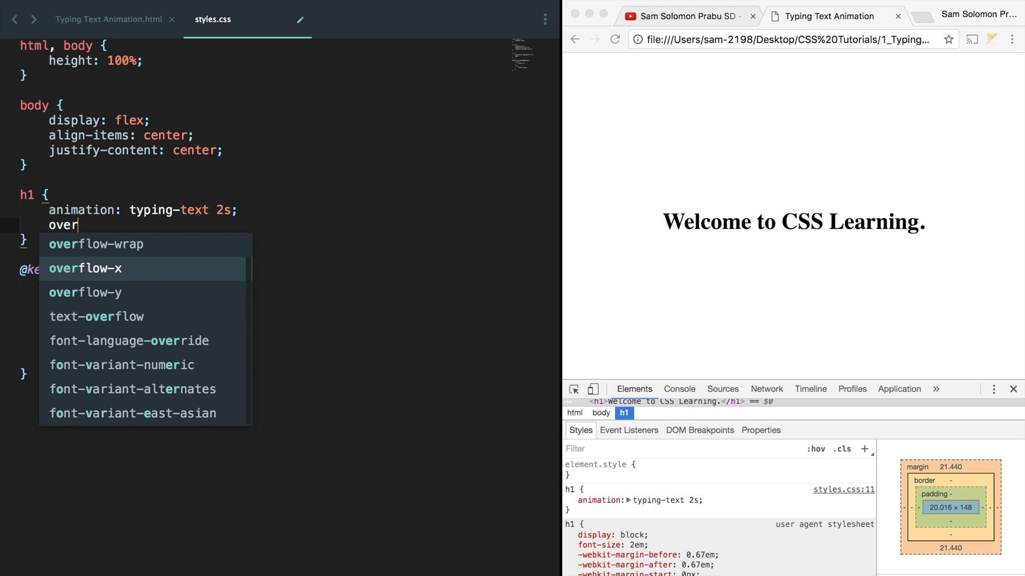
type("flow: hidden;")
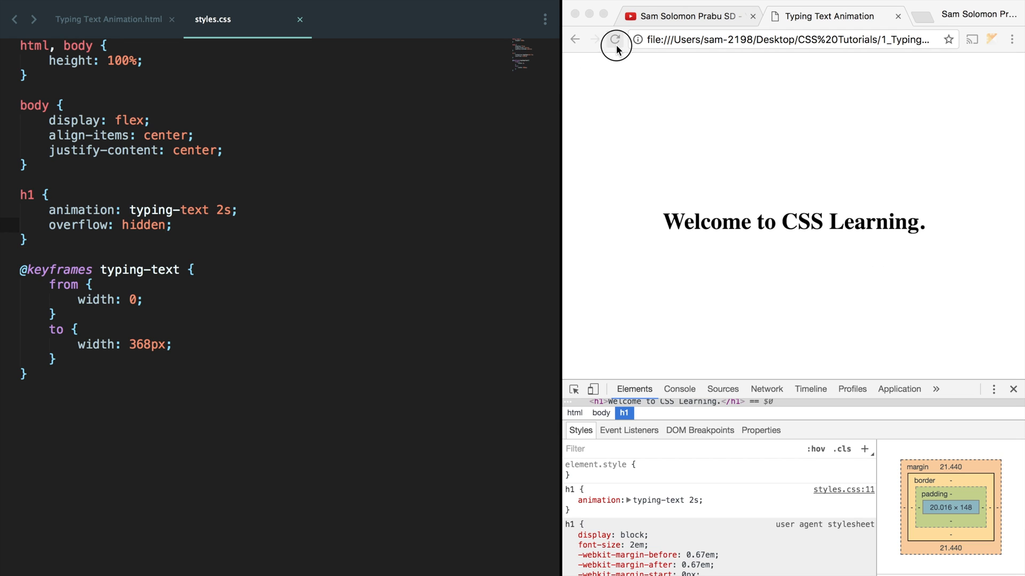
left_click(614, 39)
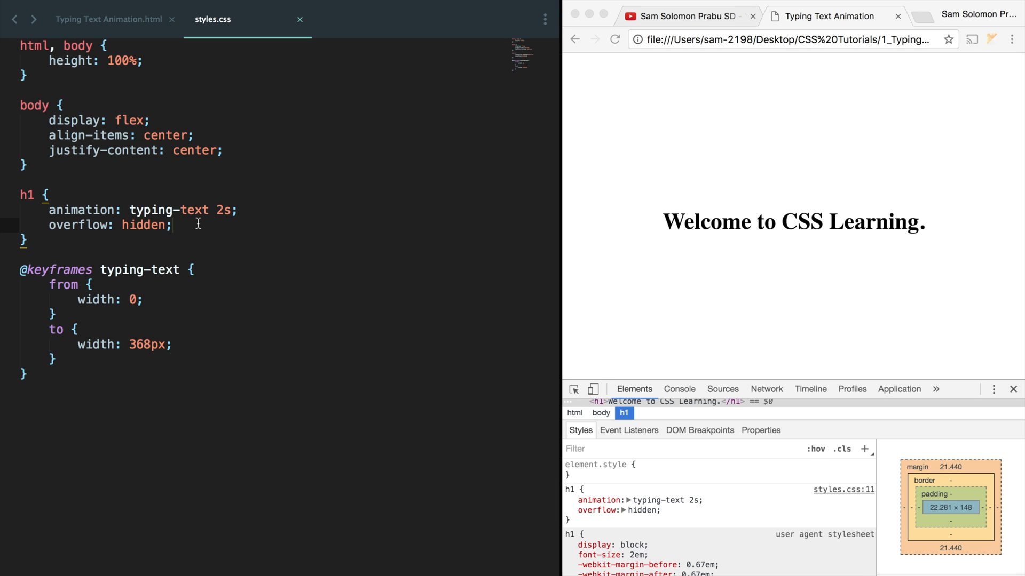
key("enter")
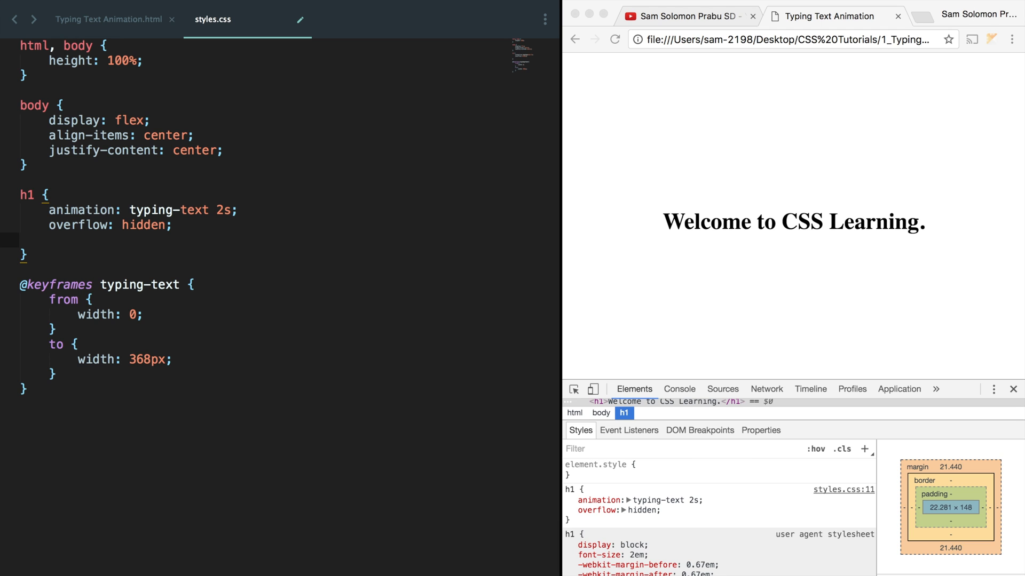
type("tex")
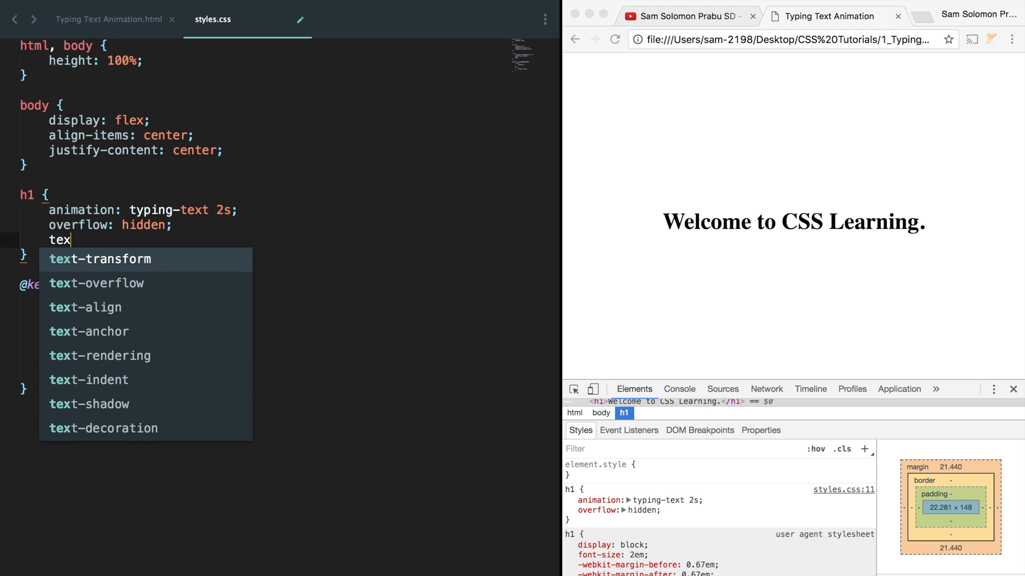
type("white-space:")
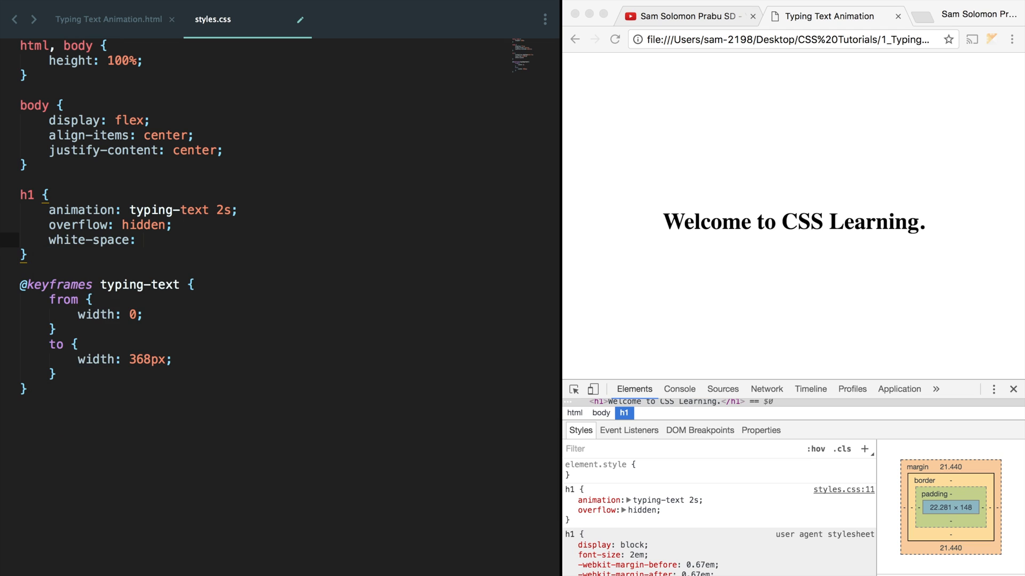
type("nowrap;;")
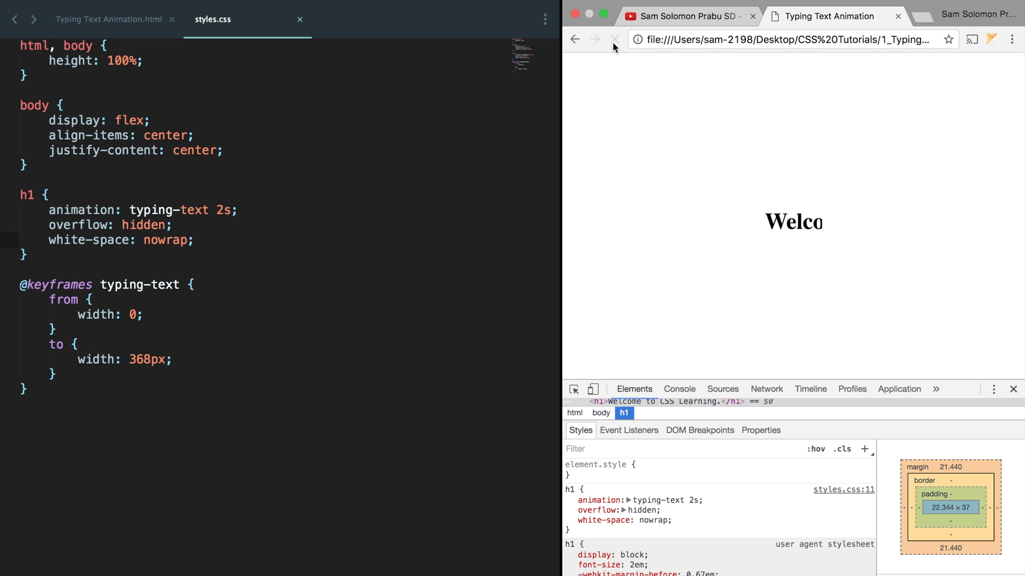
left_click(613, 39)
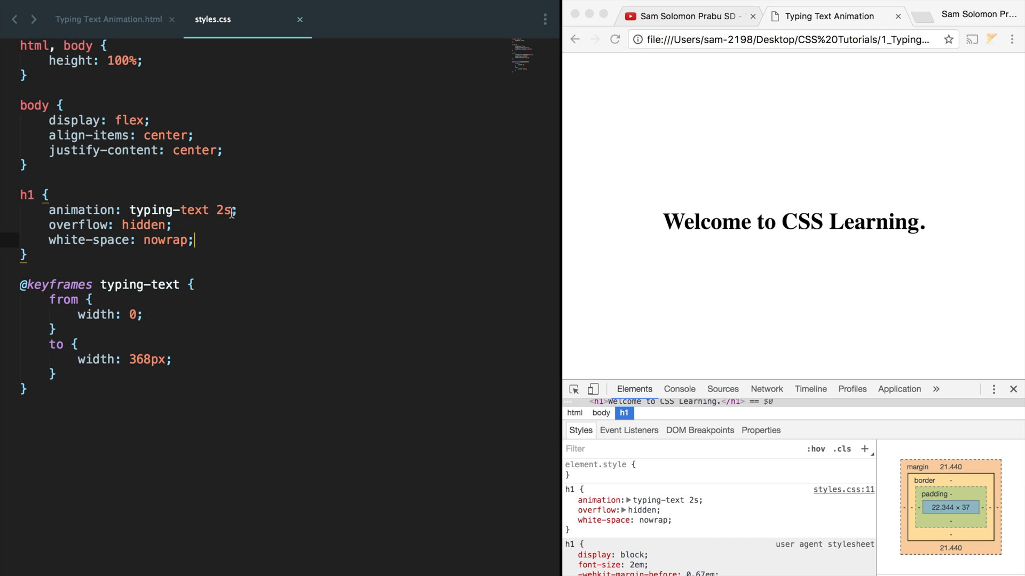
Step: Append steps() after 2s in the h1 animation declaration
type("ste")
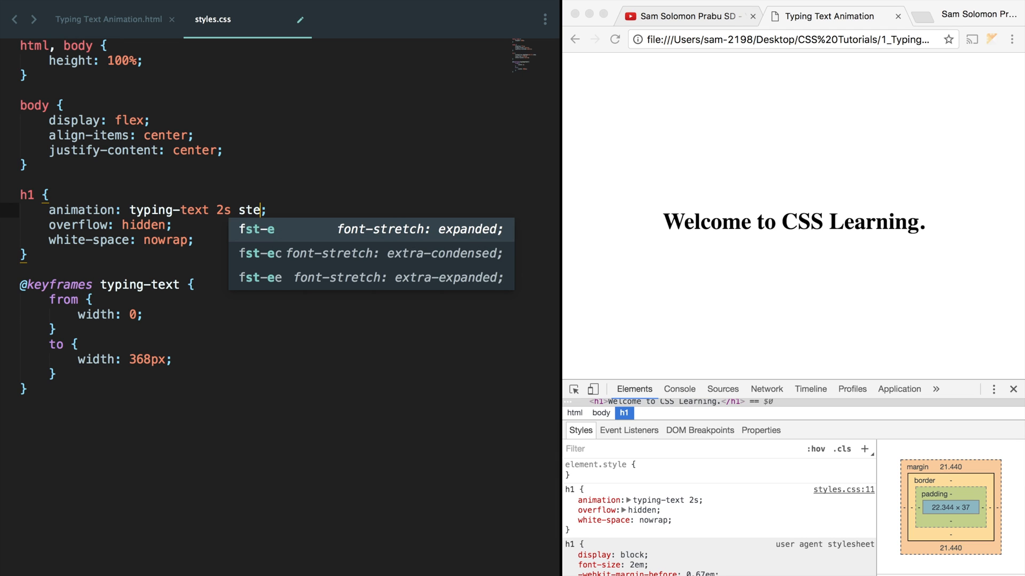
type("ps()")
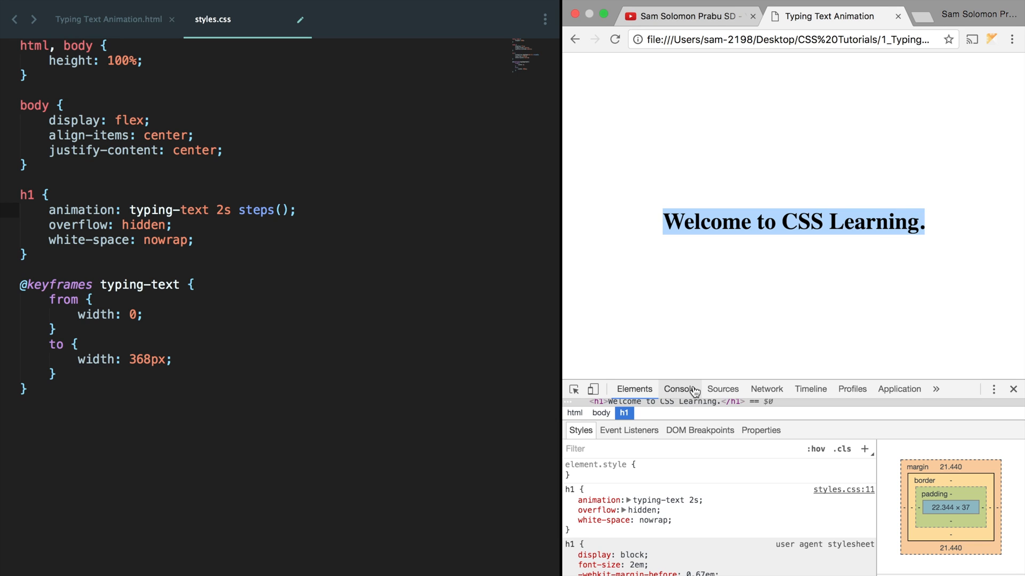
Step: Confirm in the Console that the heading text is 24 characters and write steps(24)
left_click(678, 389)
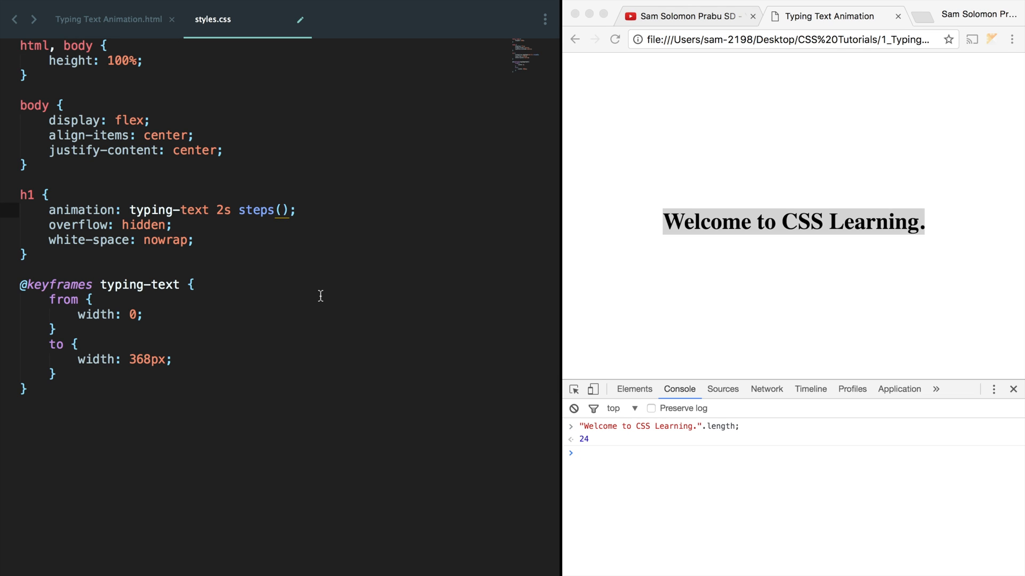
type("24")
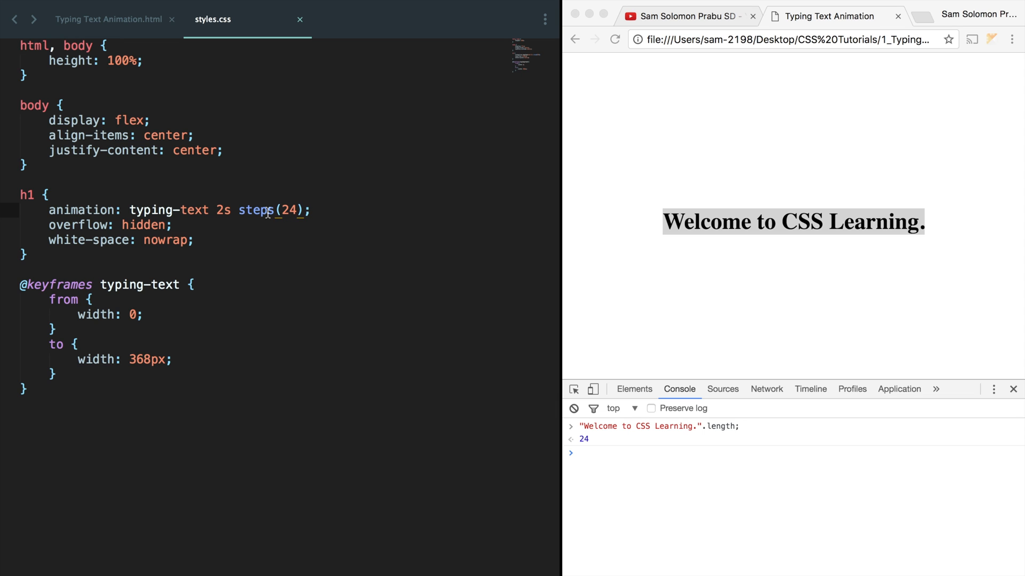
mouse_move(711, 303)
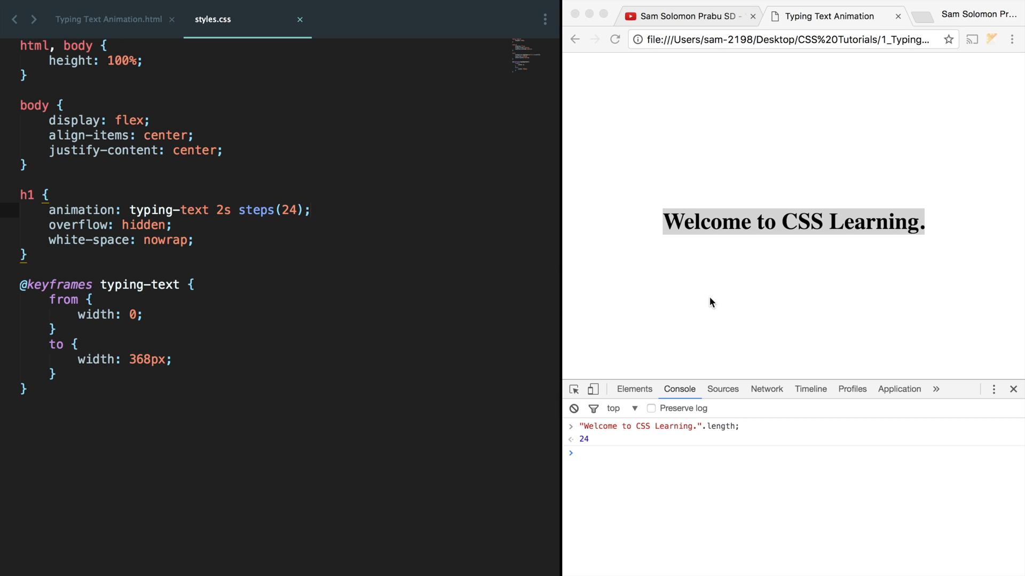
Step: Select steps() in the stylesheet and reload Chrome three times to watch the stepped reveal
double_click(705, 221)
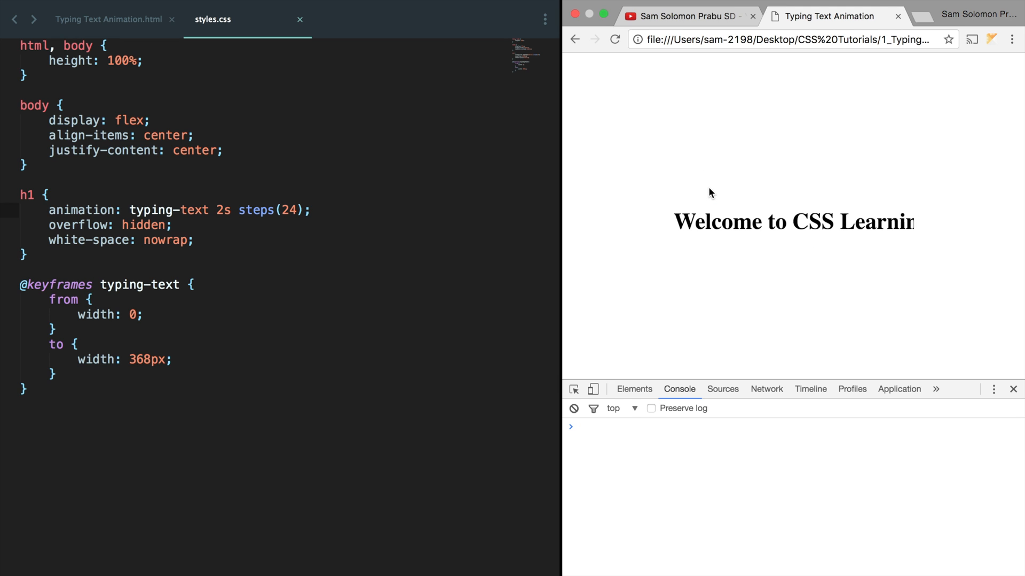
double_click(254, 210)
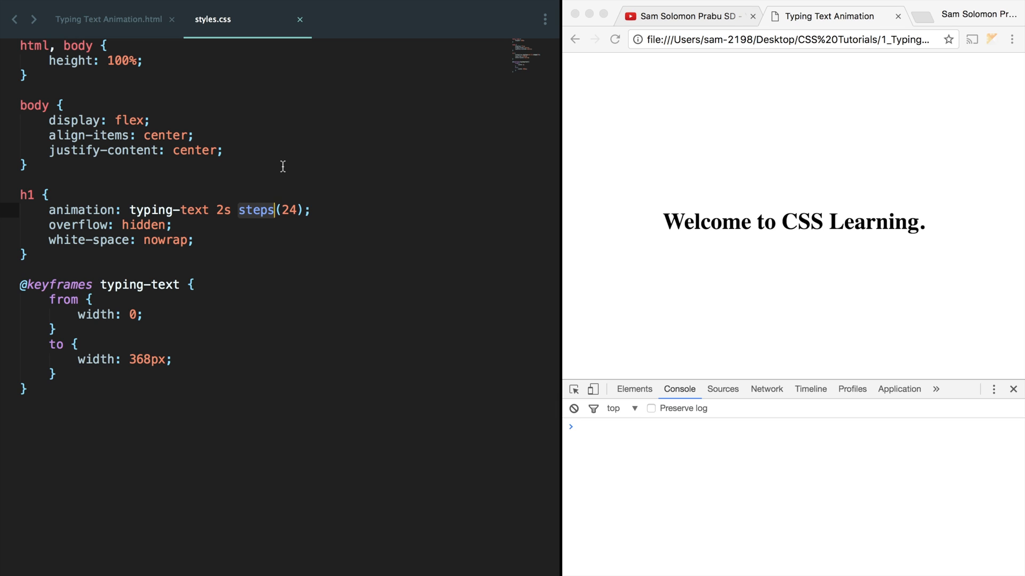
mouse_move(301, 217)
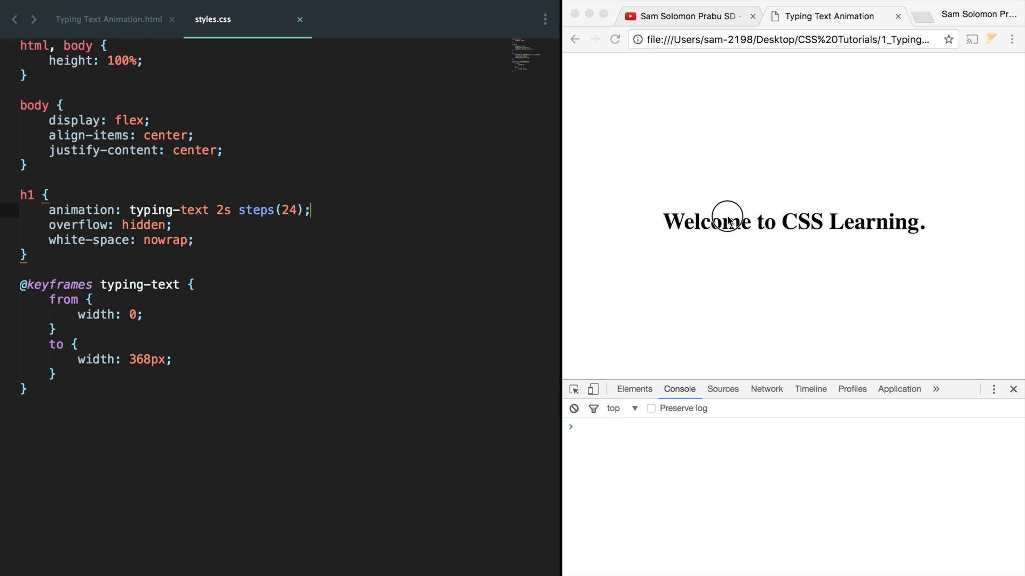
left_click(614, 39)
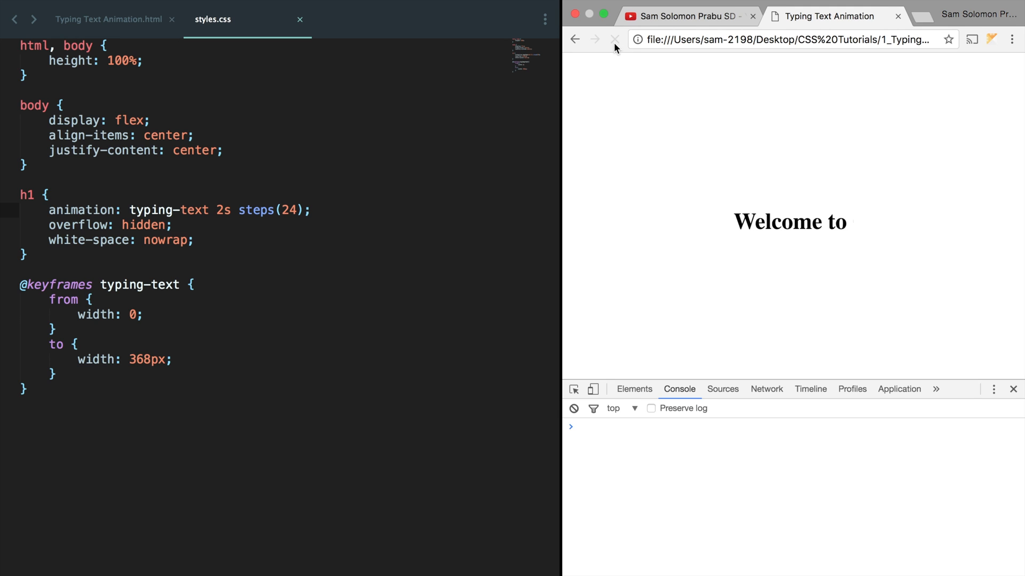
left_click(614, 39)
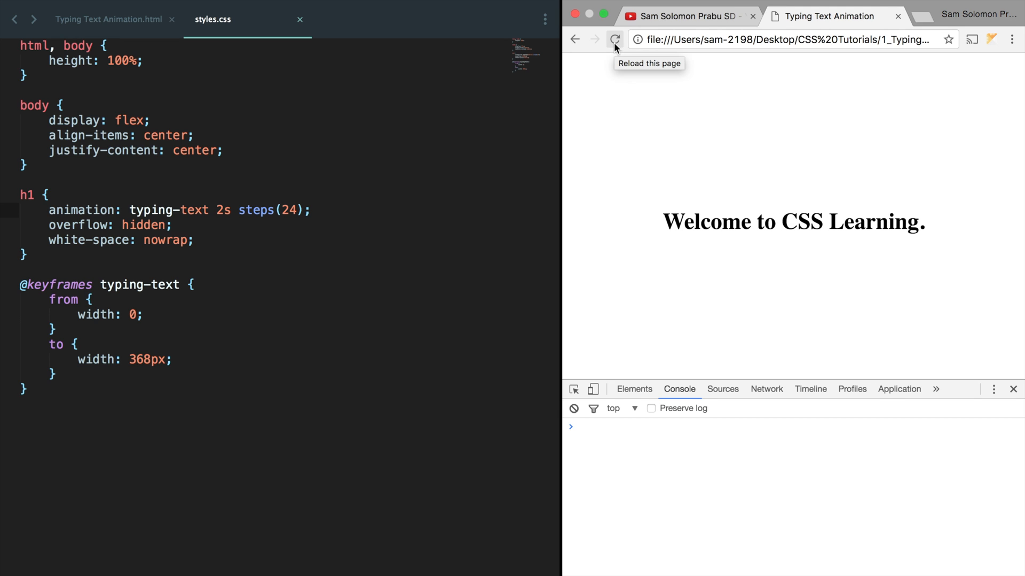
left_click(614, 39)
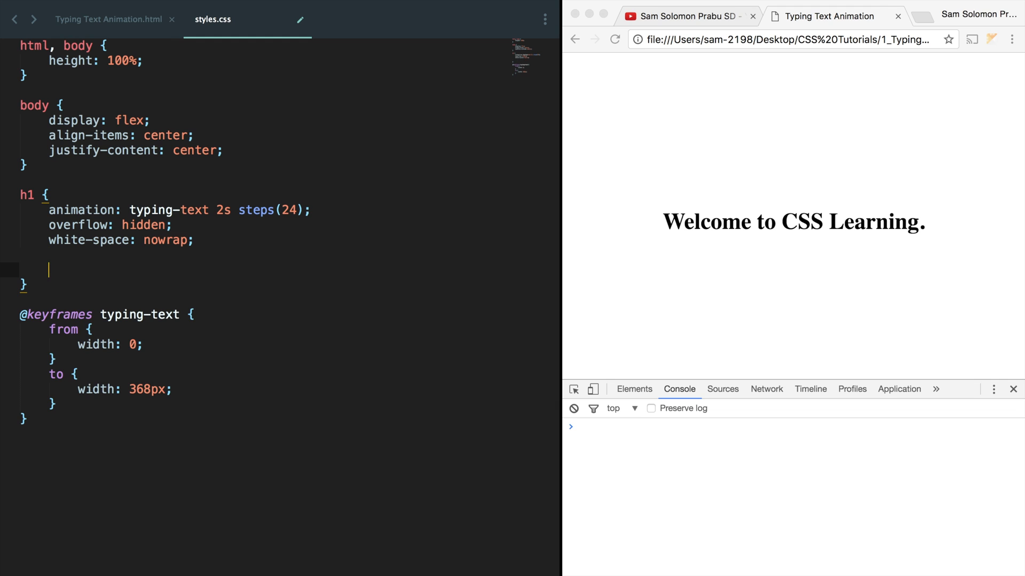
Step: Add border-right: 3px solid #000 to the h1 rule and reload to preview the cursor
type("border-right: 3px")
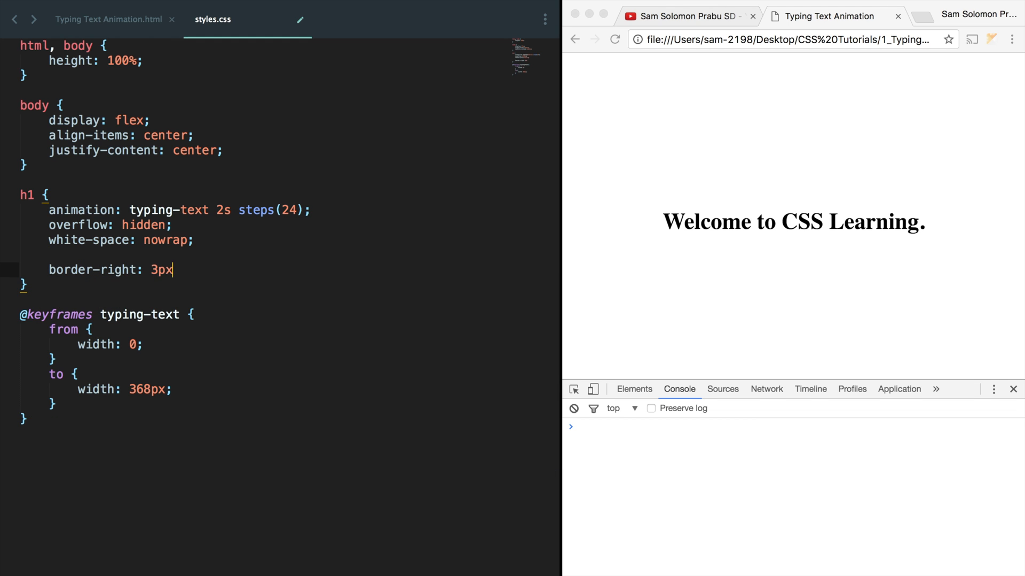
type("solid #000;")
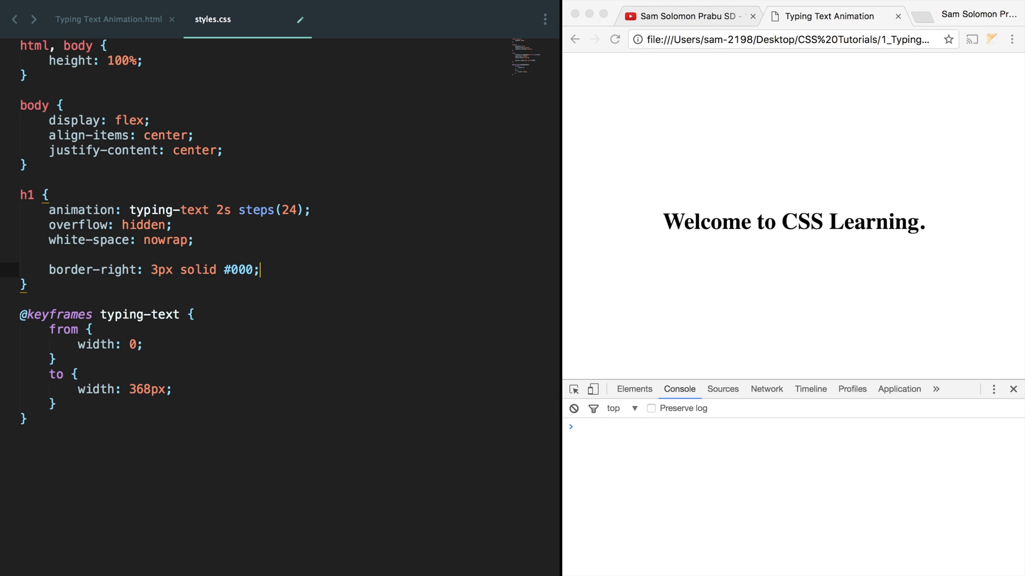
left_click(614, 39)
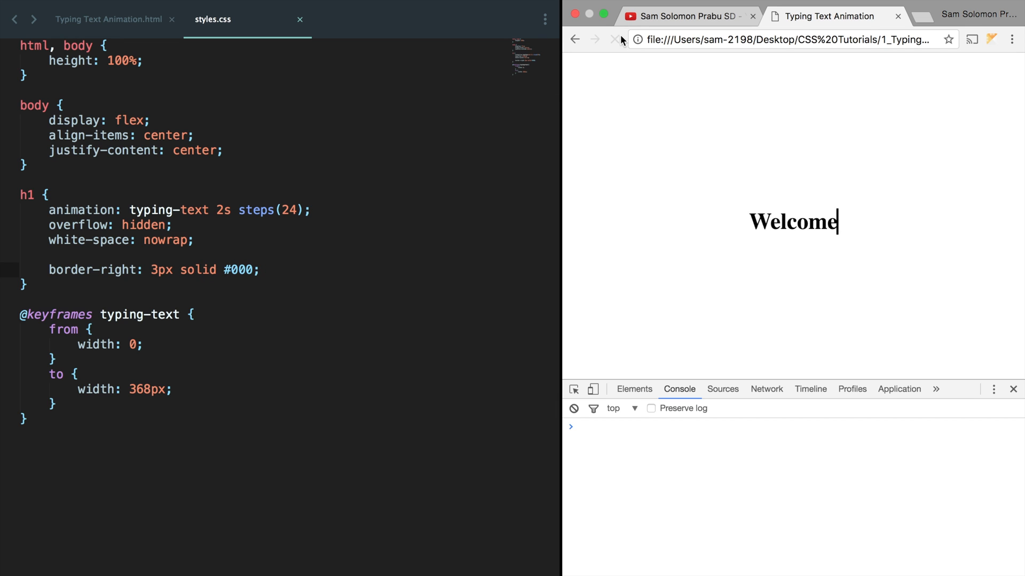
left_click(613, 39)
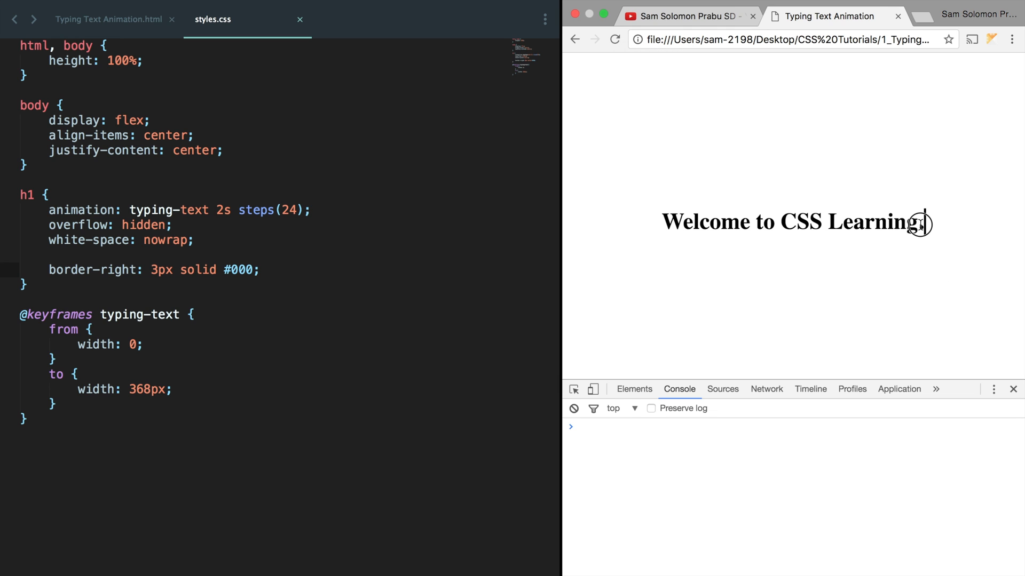
mouse_move(923, 225)
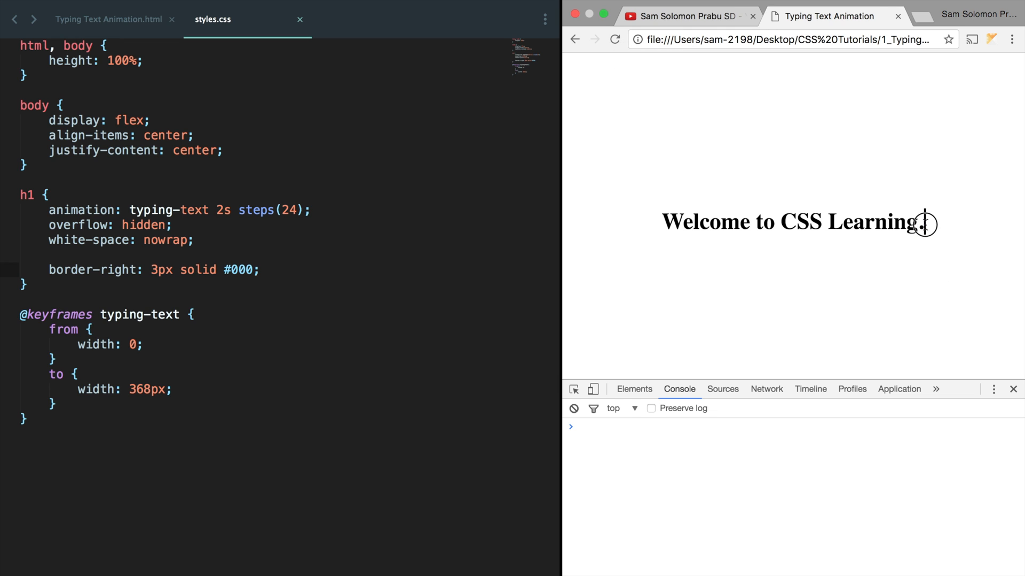
mouse_move(107, 404)
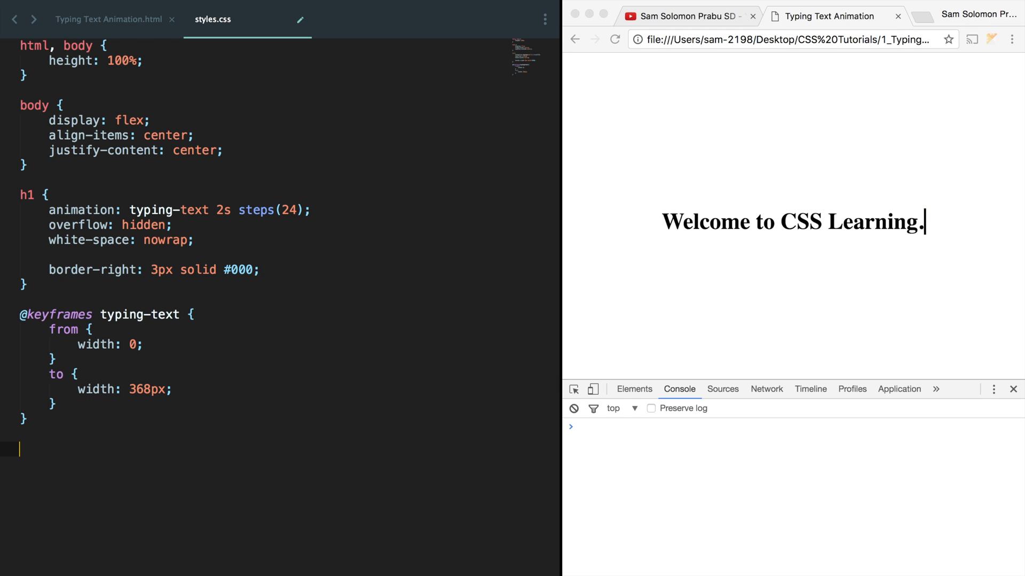
type("@keyframes blink {")
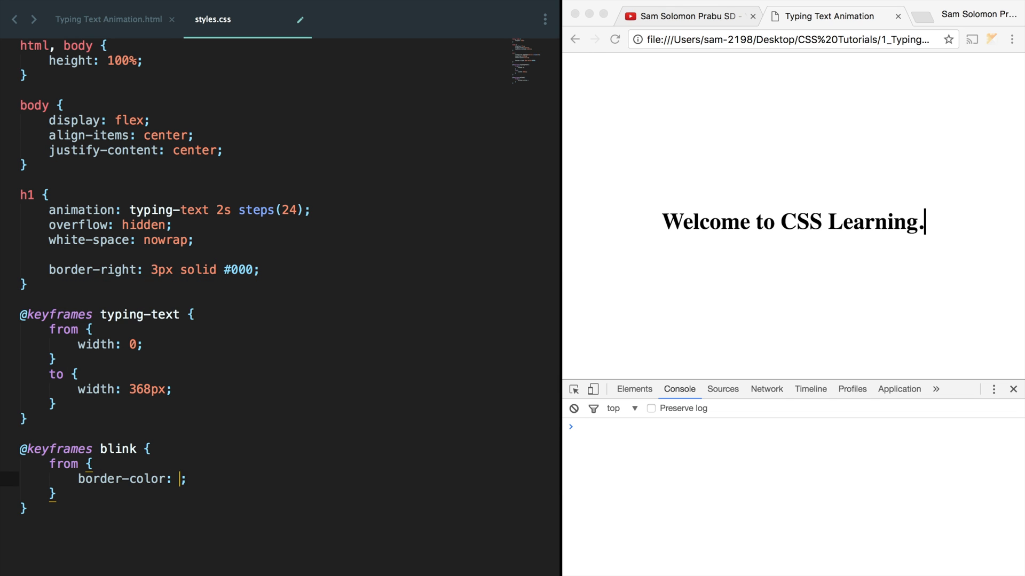
type("transparent")
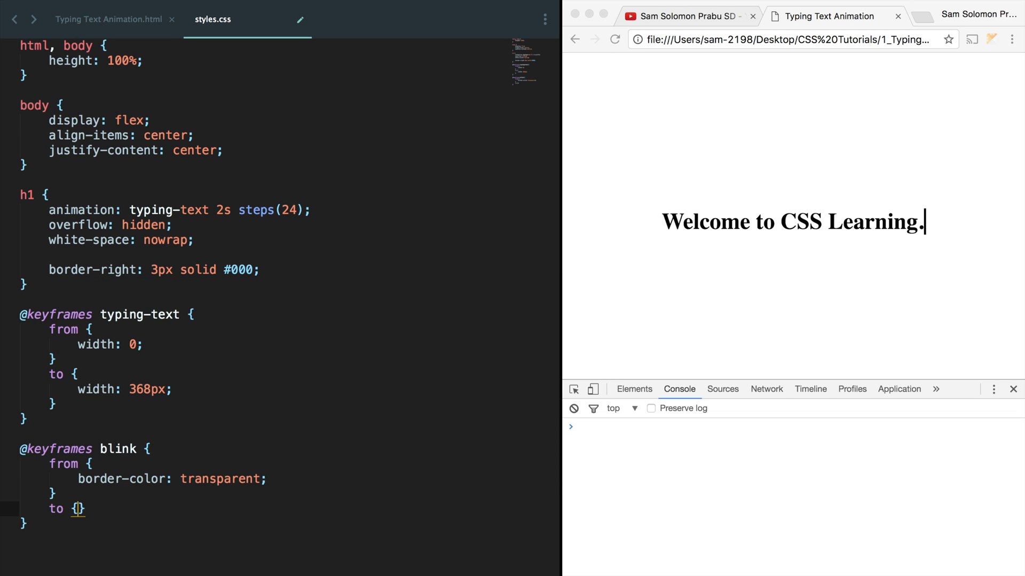
type("border-color: #00")
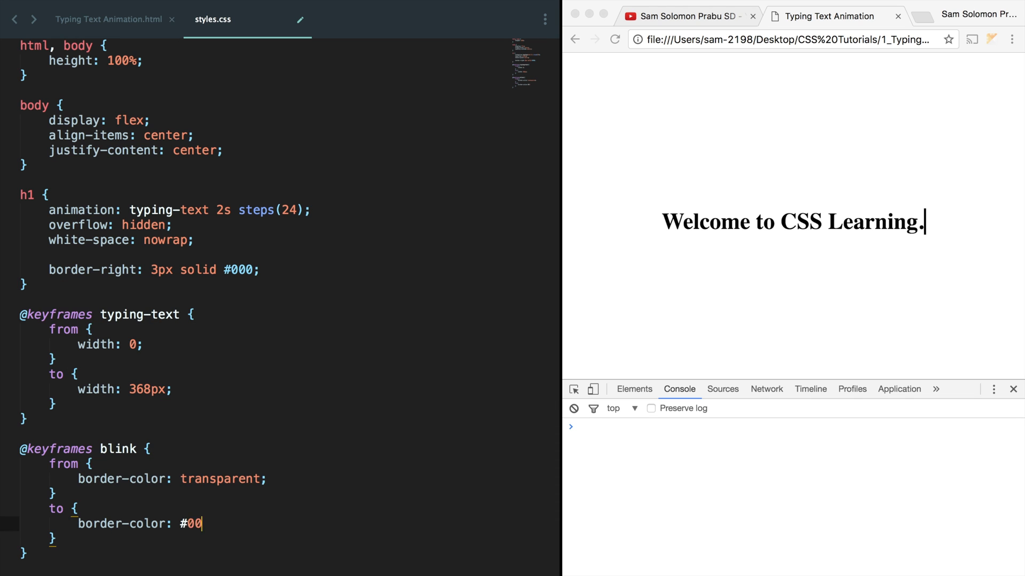
type("0;")
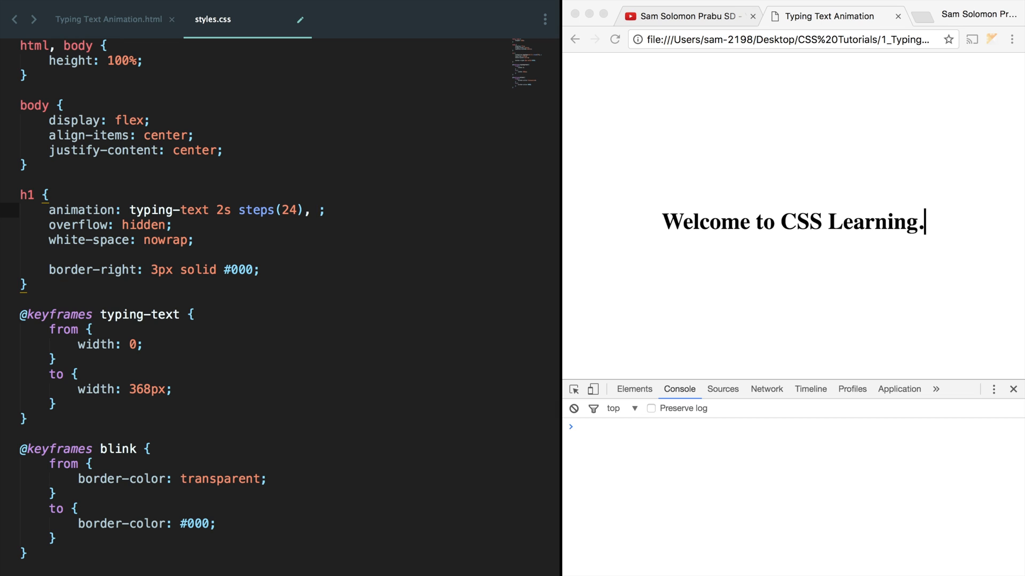
Step: Append blink 0.5s to the h1 animation and reload Chrome to preview
type("blink 0")
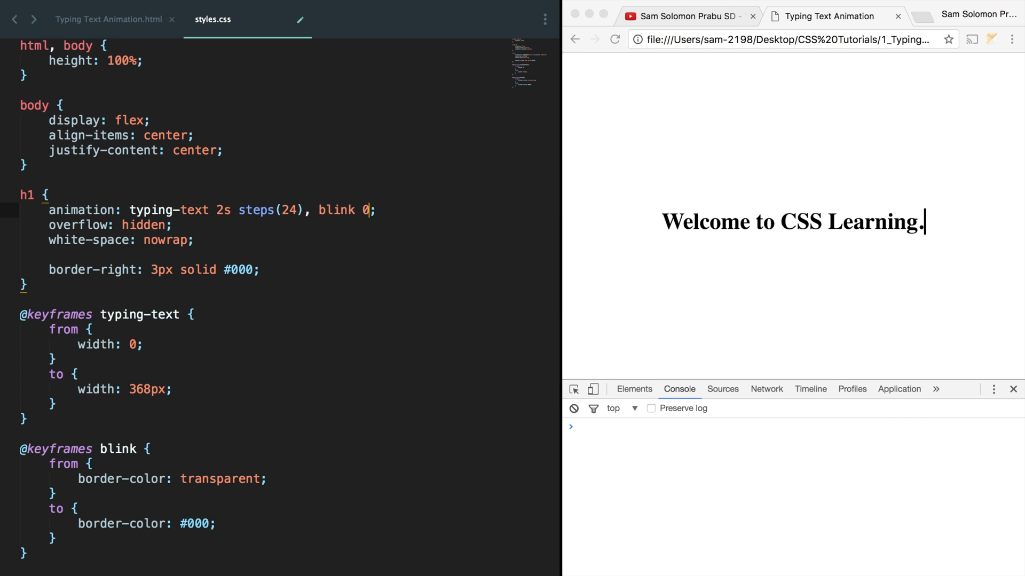
type(".5")
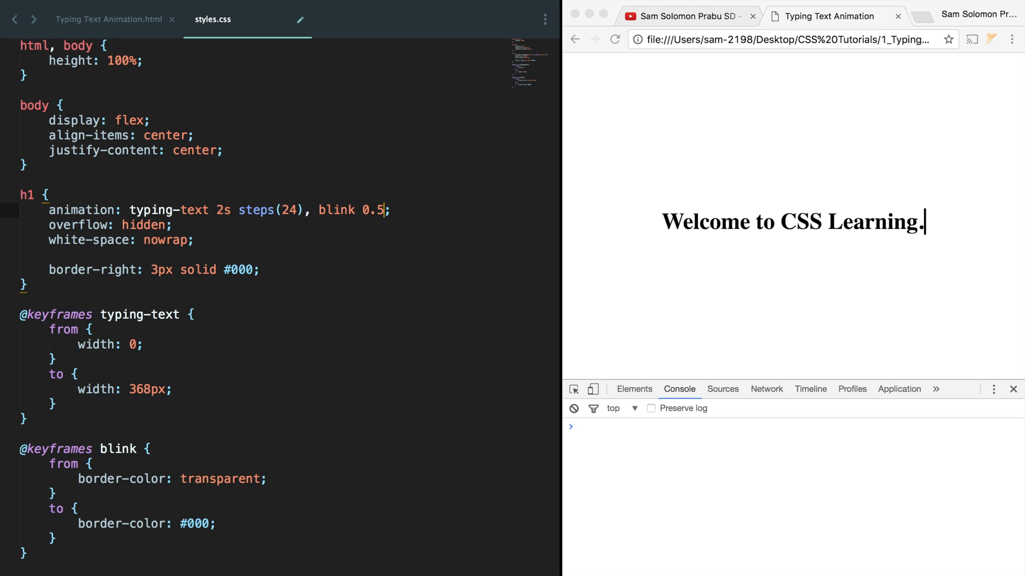
type("s")
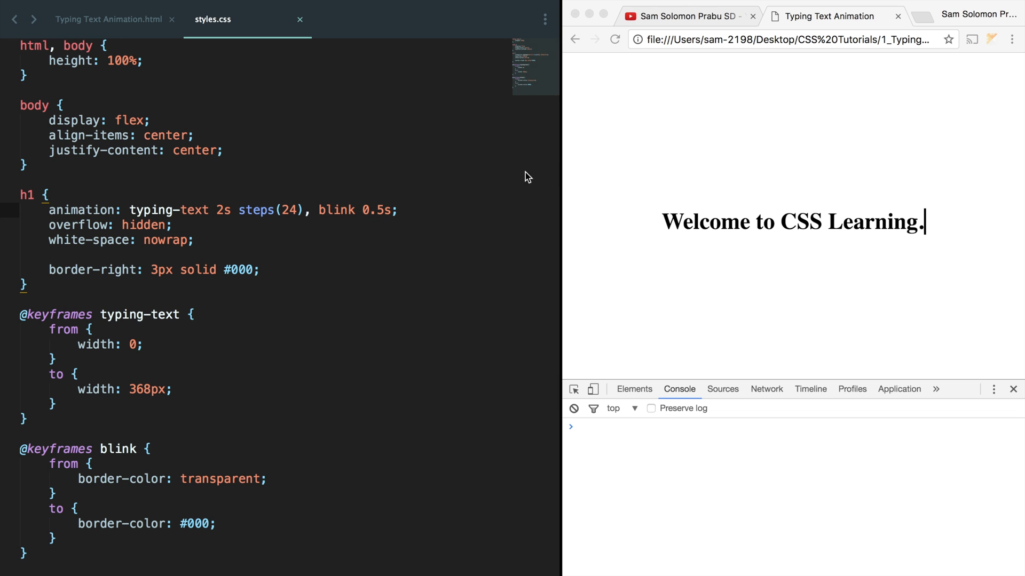
left_click(614, 39)
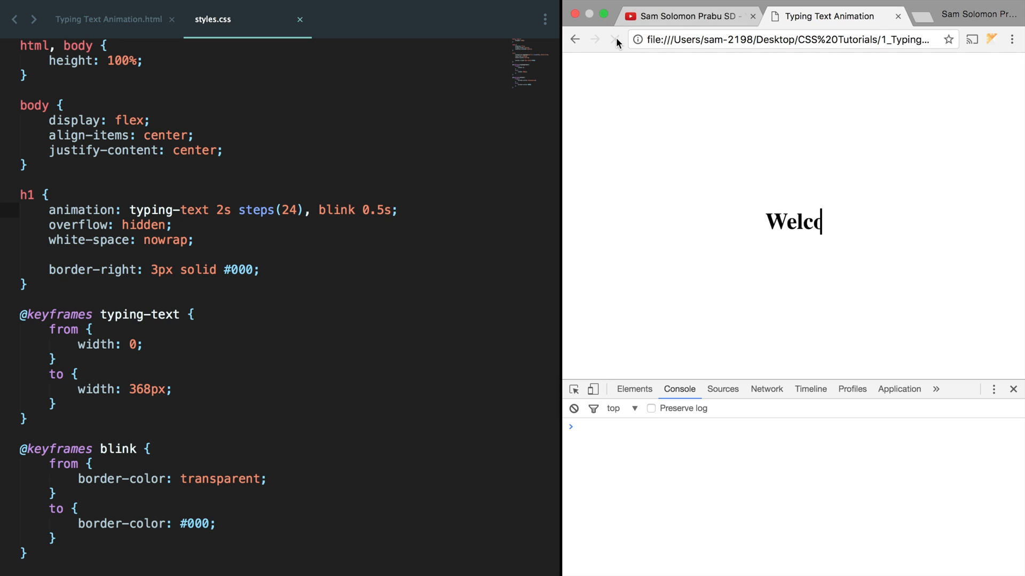
left_click(614, 39)
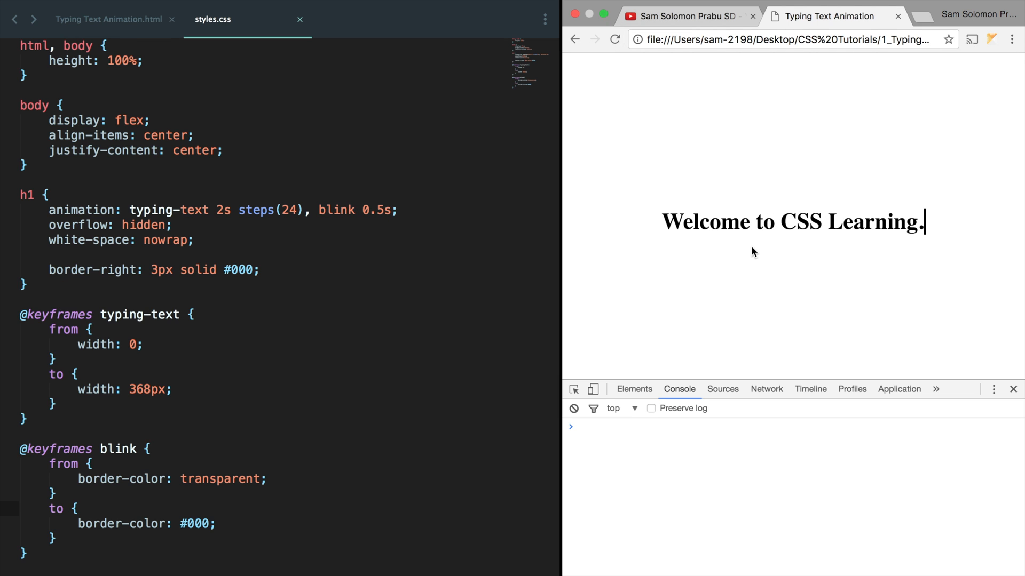
mouse_move(500, 262)
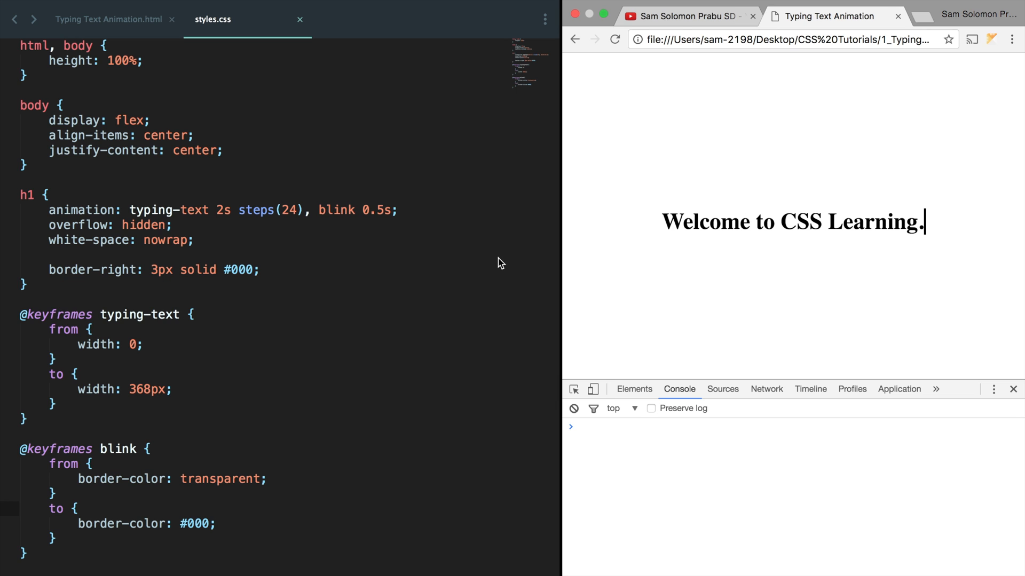
Step: Make blink 0.5s infinite, preview it in Chrome, and start adding alternate
type("ini")
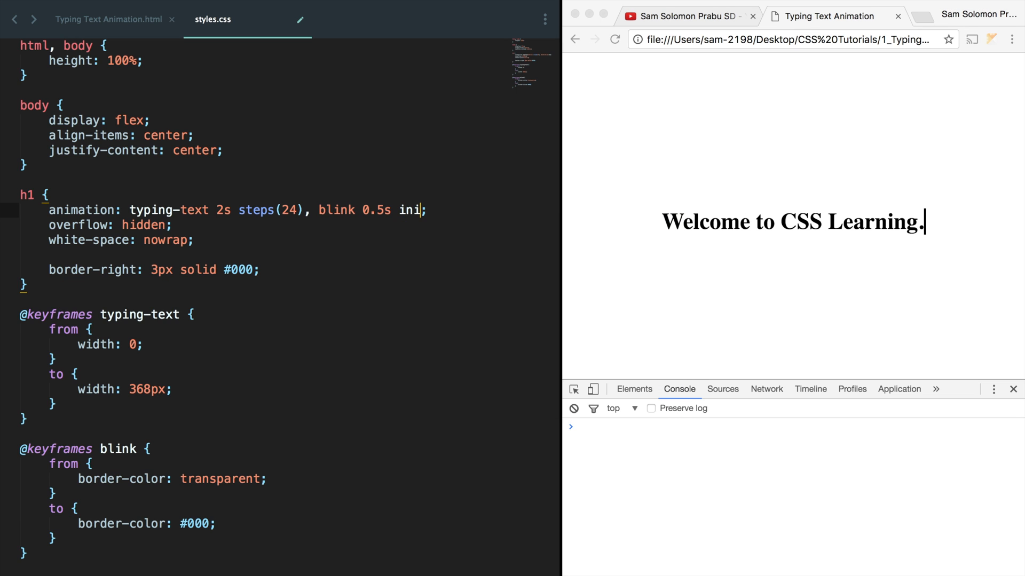
type("f")
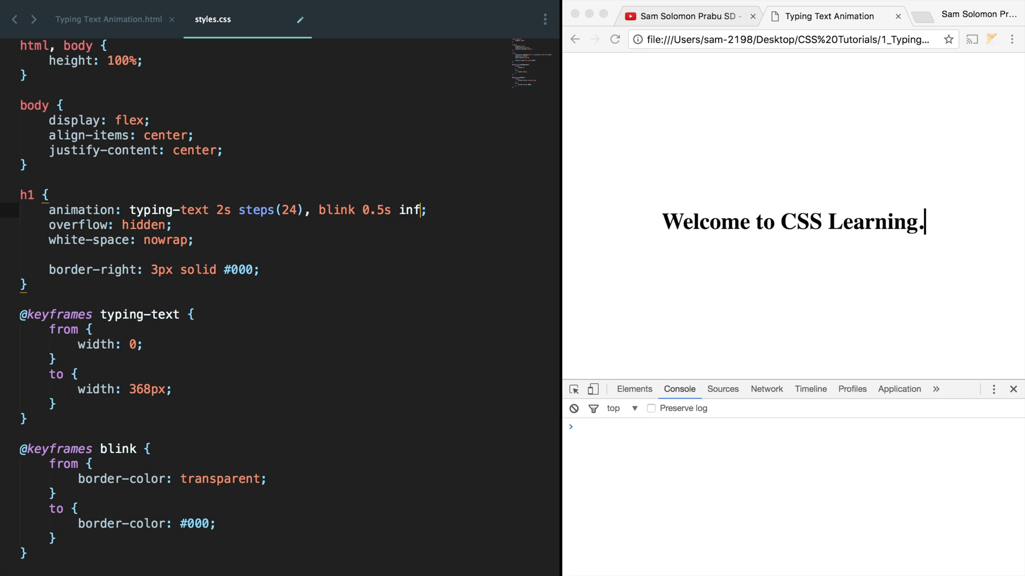
type("inite")
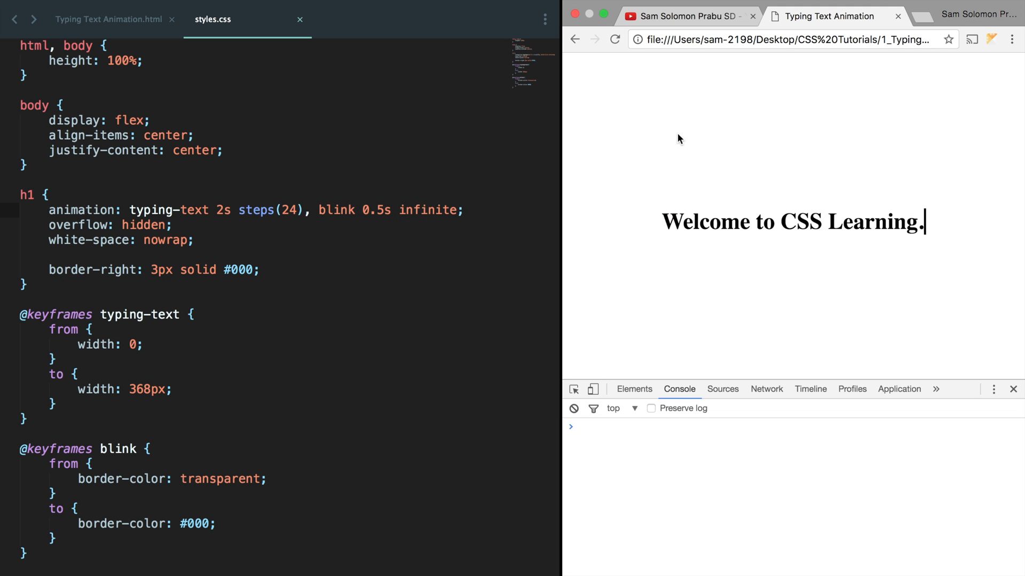
left_click(614, 39)
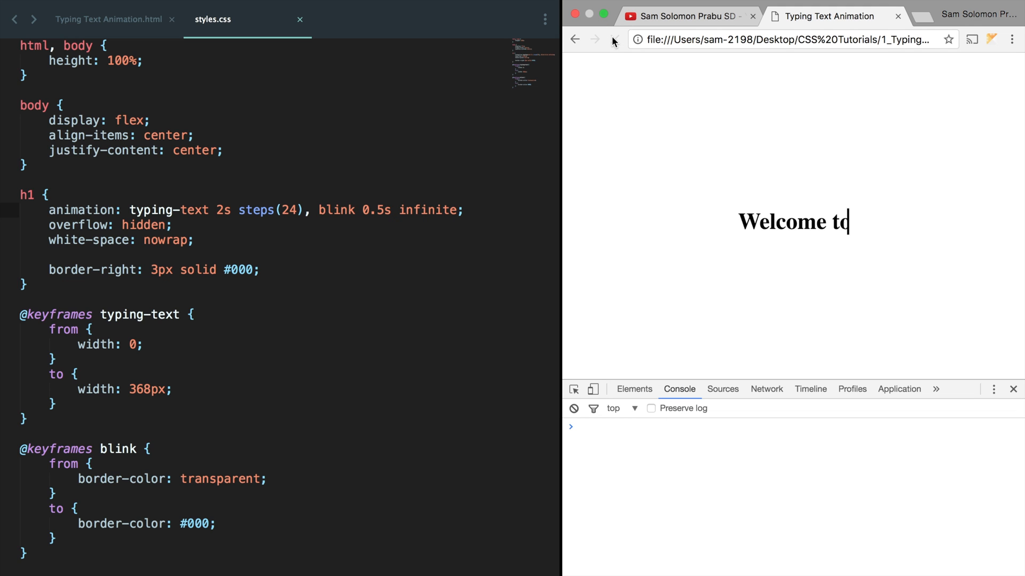
left_click(613, 39)
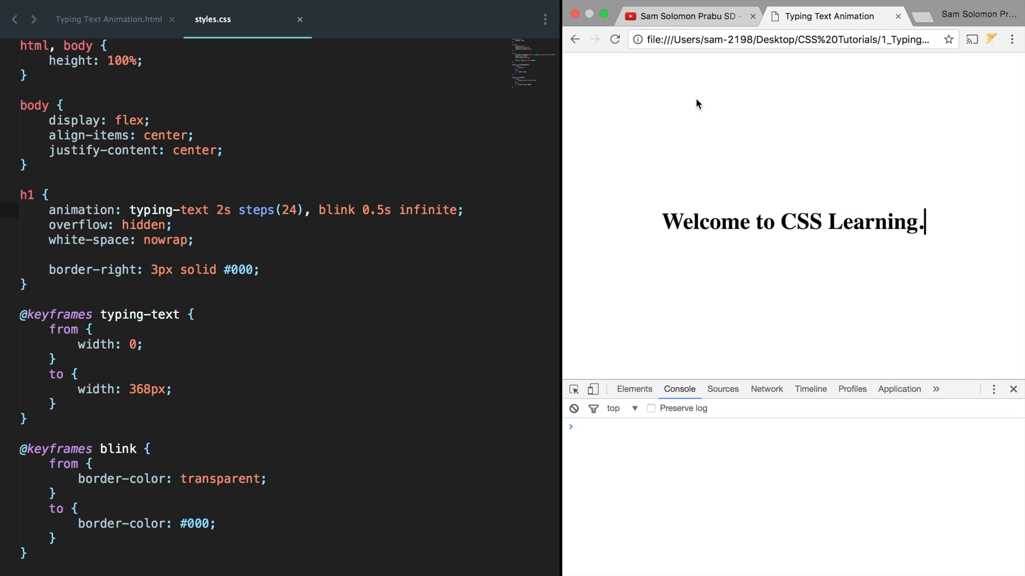
type("la")
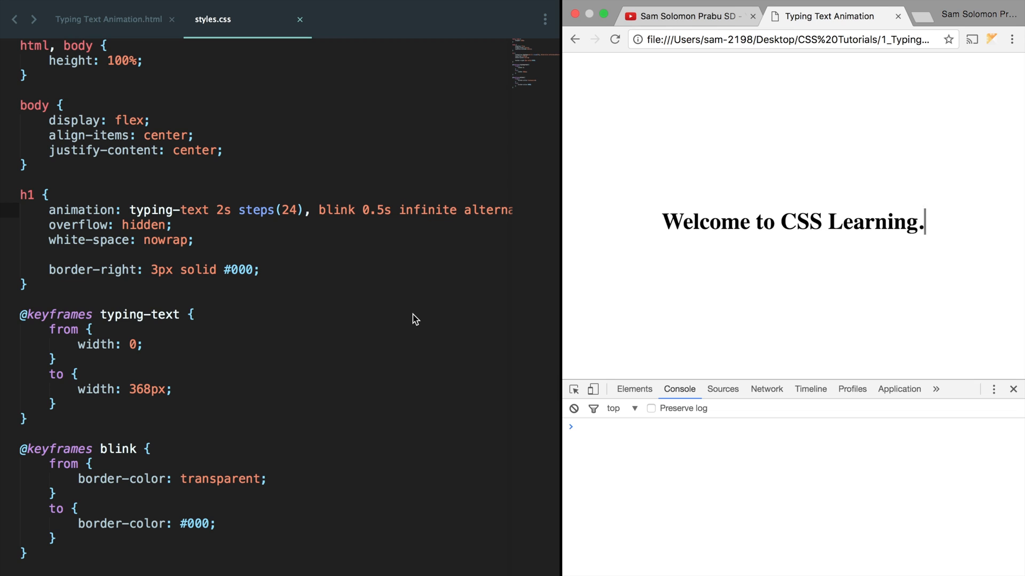
mouse_move(250, 381)
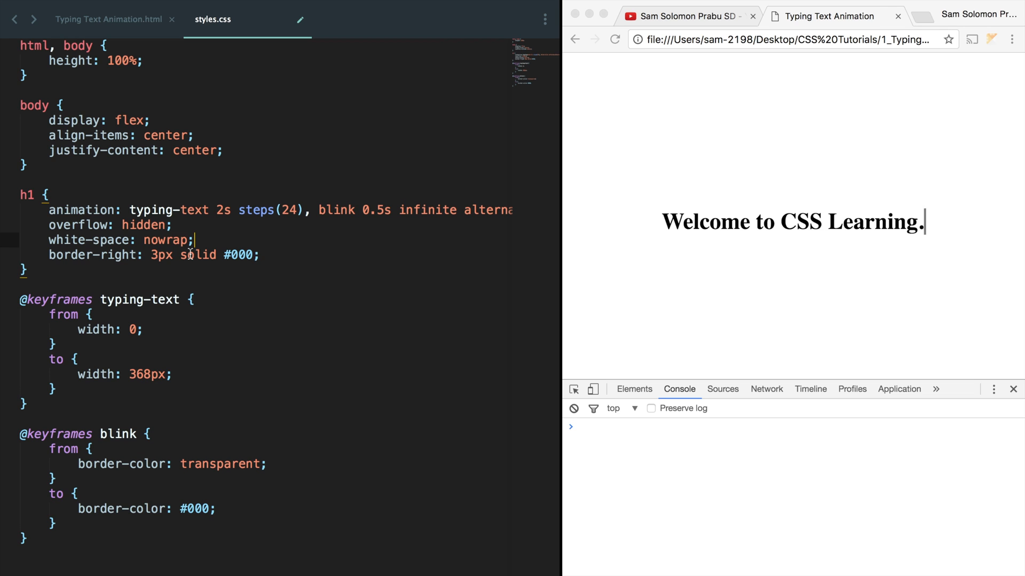
Step: Replace the 368px final width in the typing-text keyframes with 24ch
double_click(139, 373)
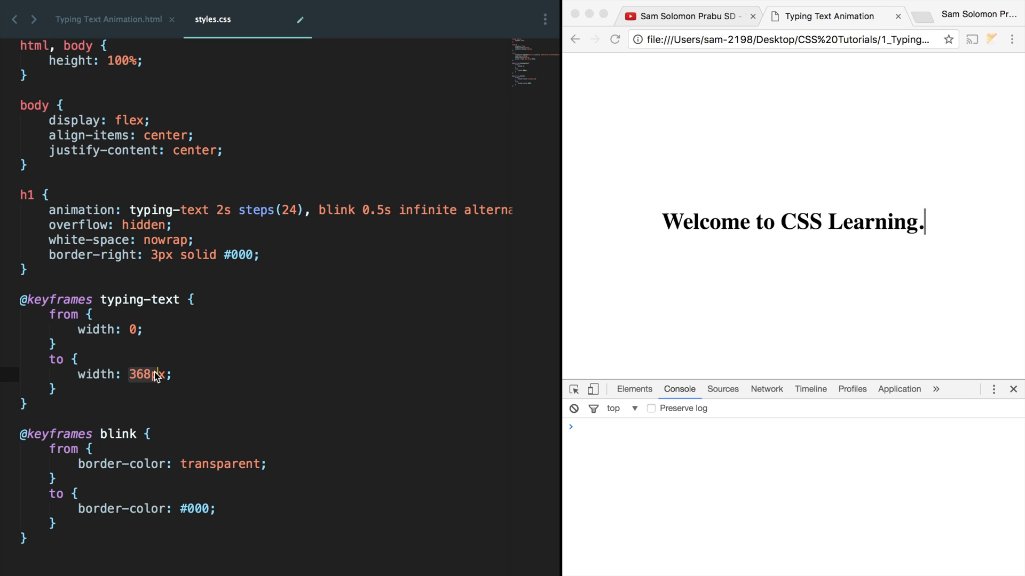
mouse_move(178, 418)
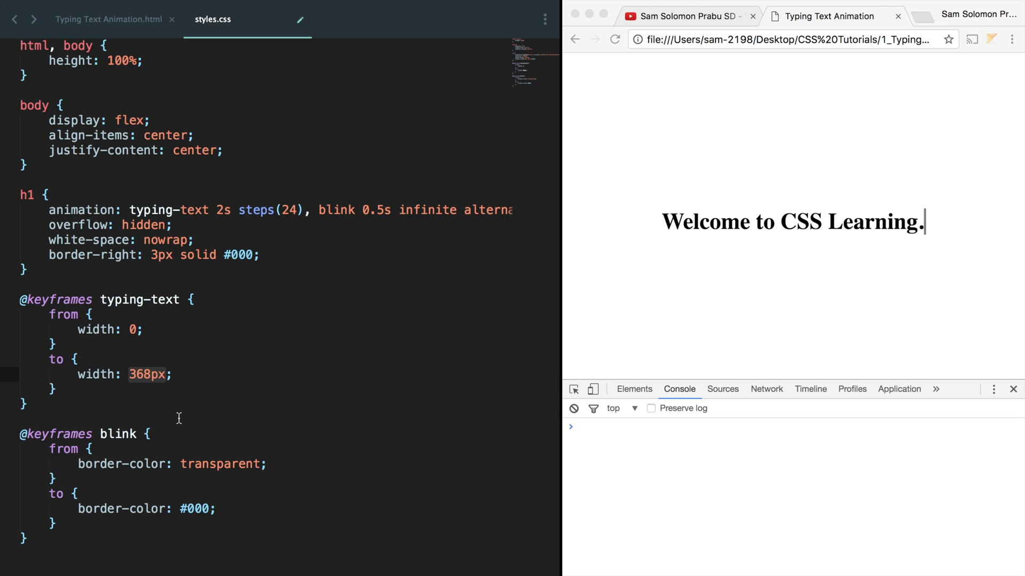
type("24c")
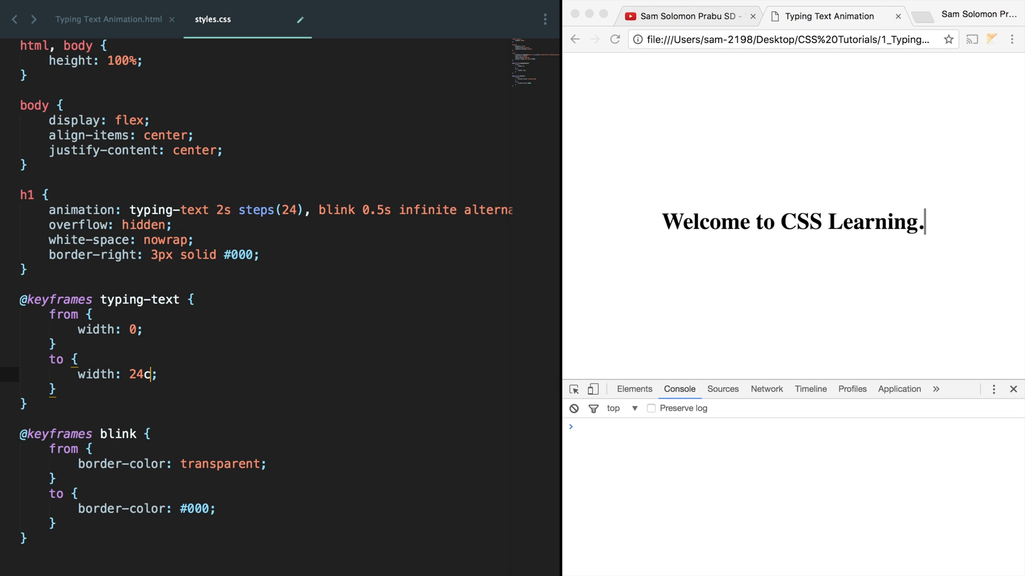
type("h")
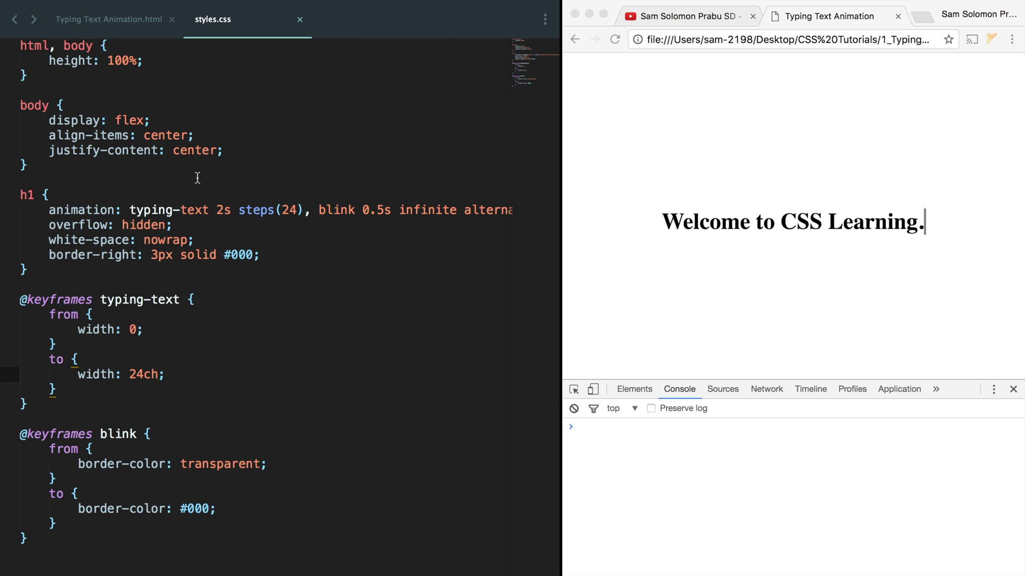
Step: Add font-family: monospace to the body rule and switch to Typing Text Animation.html
type("font")
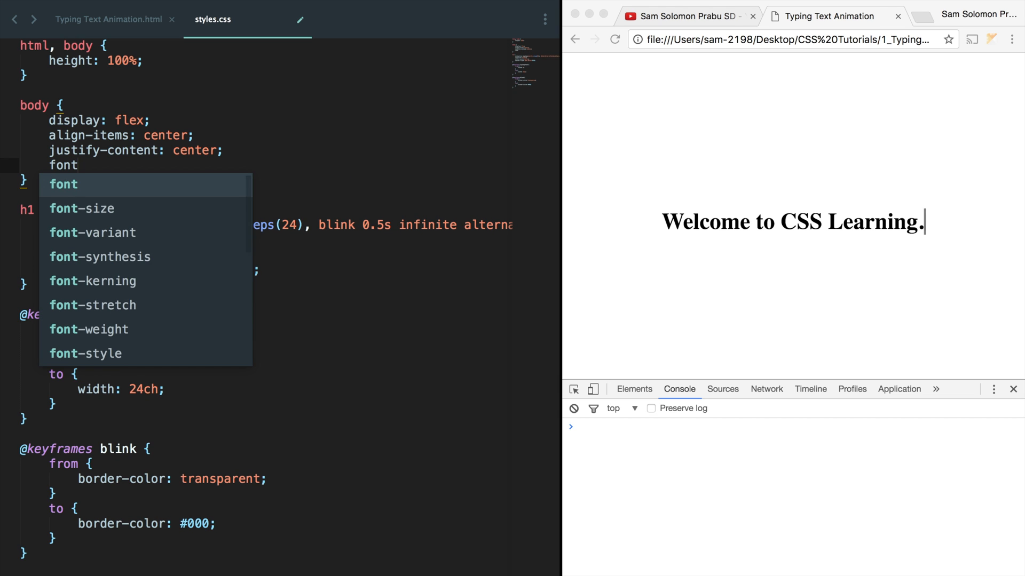
type("-family:")
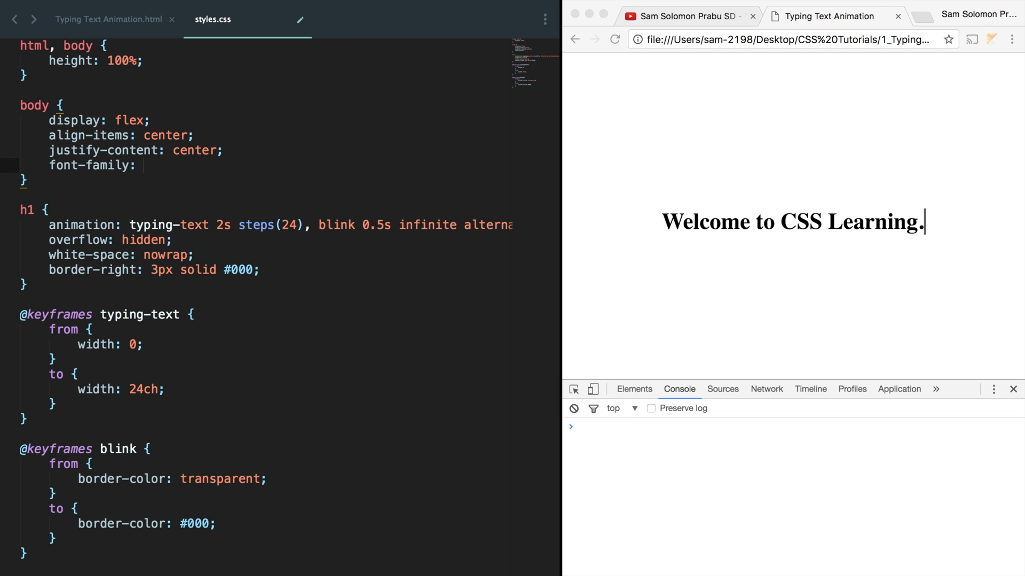
type("monospace;")
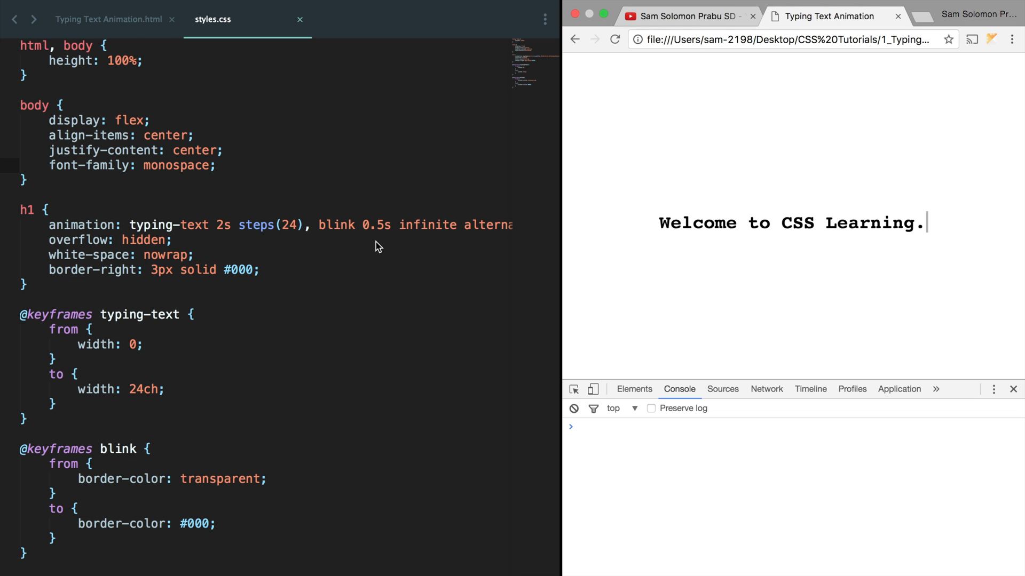
mouse_move(262, 141)
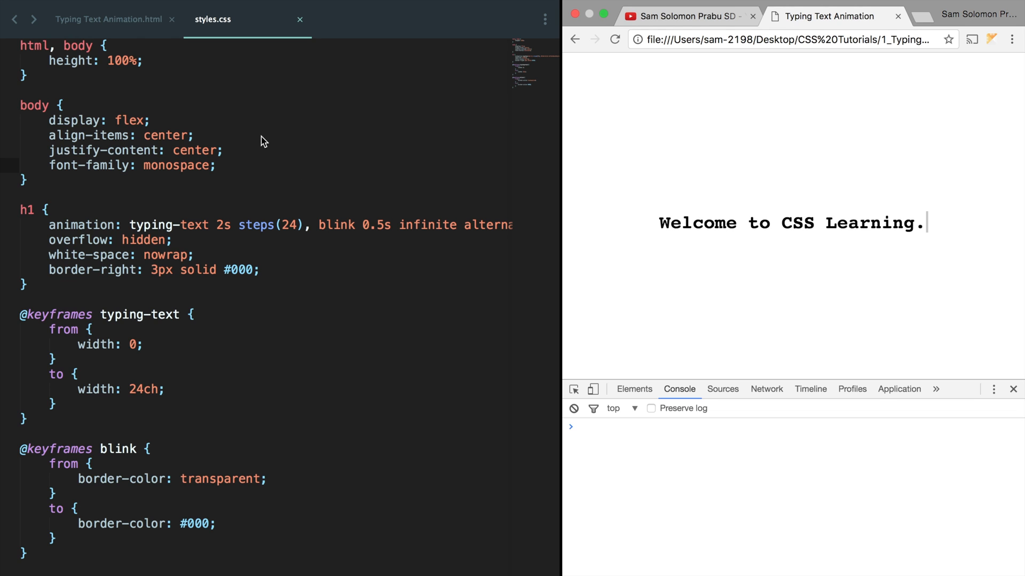
left_click(110, 20)
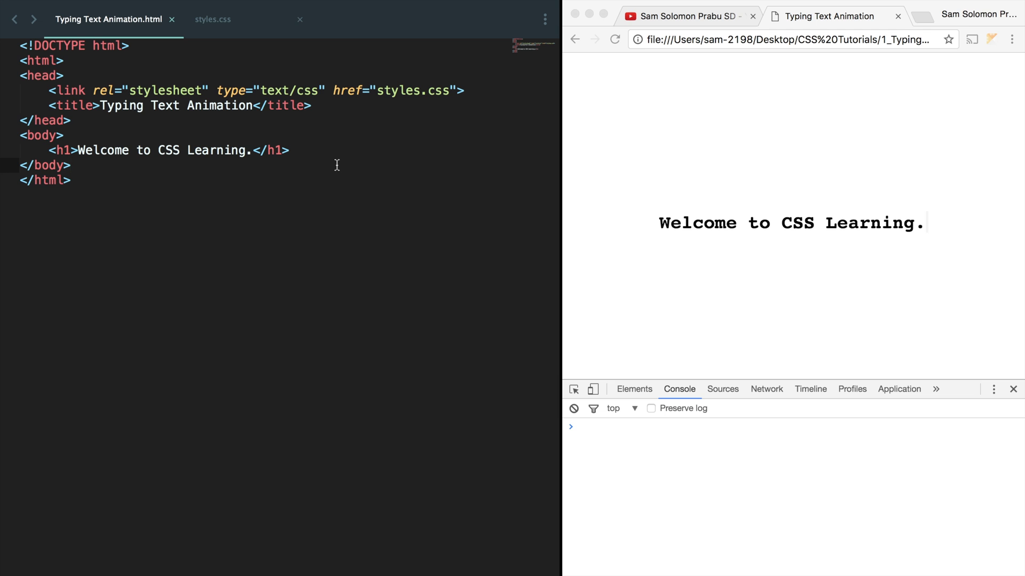
mouse_move(338, 161)
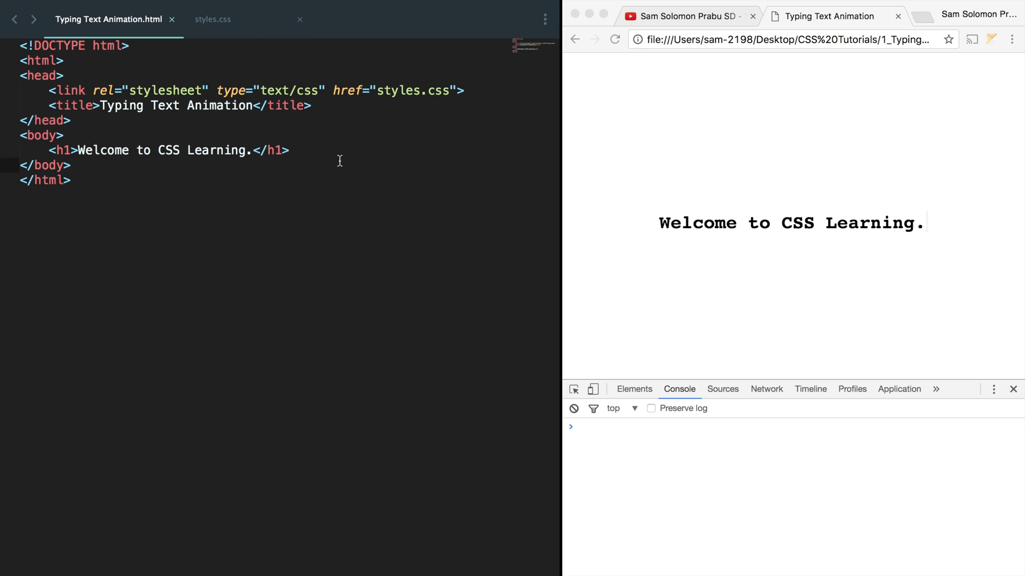